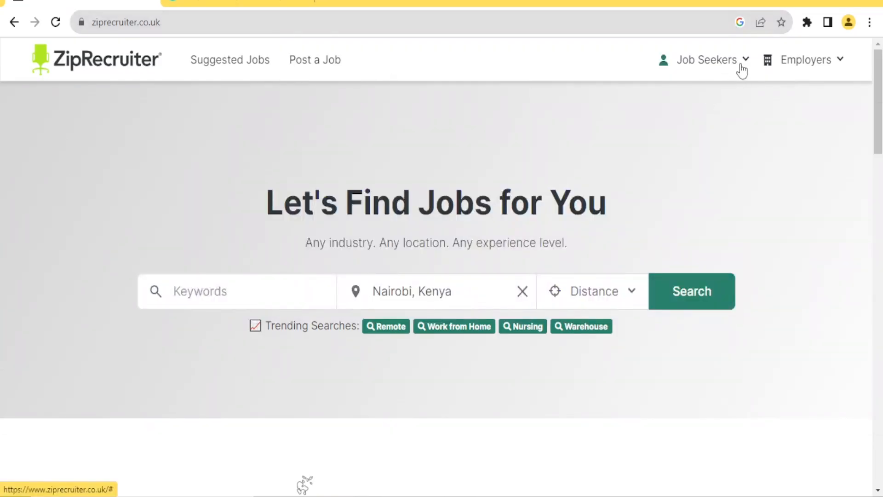
Browse the Employers and Job Seekers menus, then reach the Create my Profile sign-up form
left_click(807, 60)
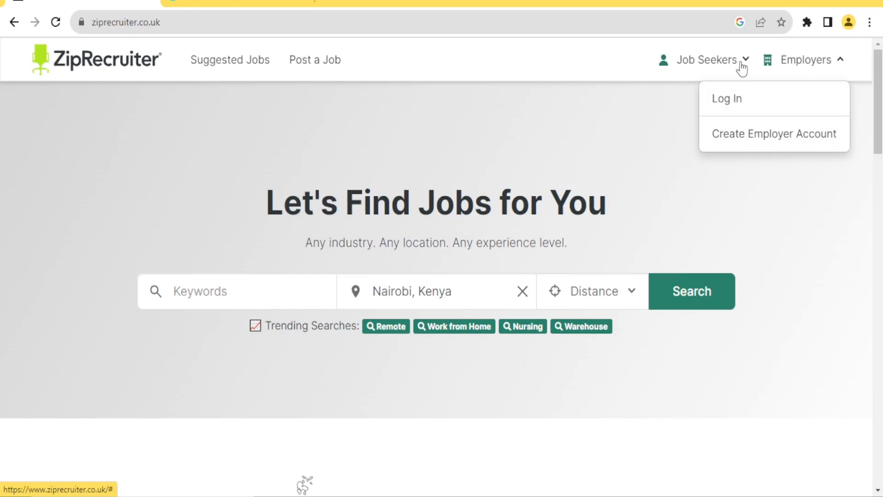
left_click(705, 60)
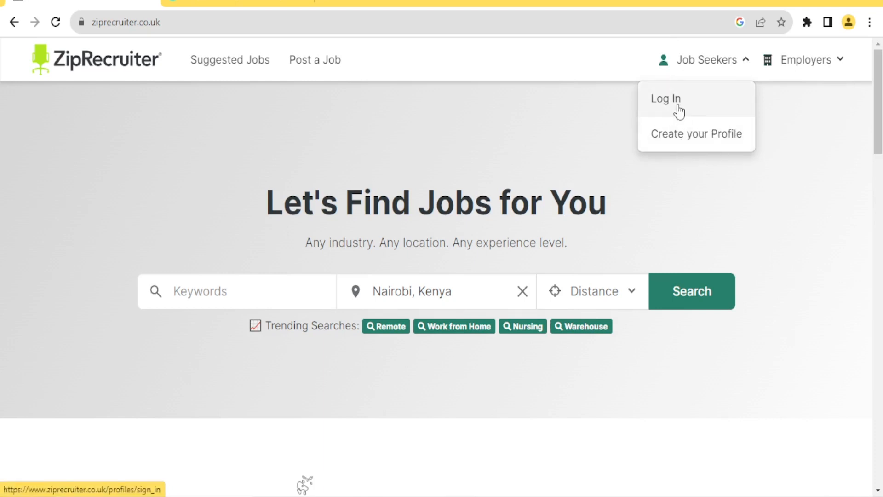
left_click(665, 99)
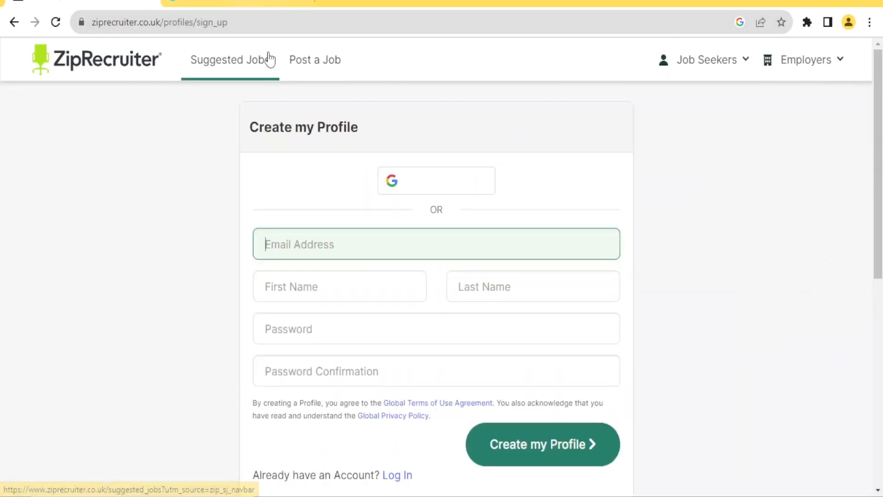
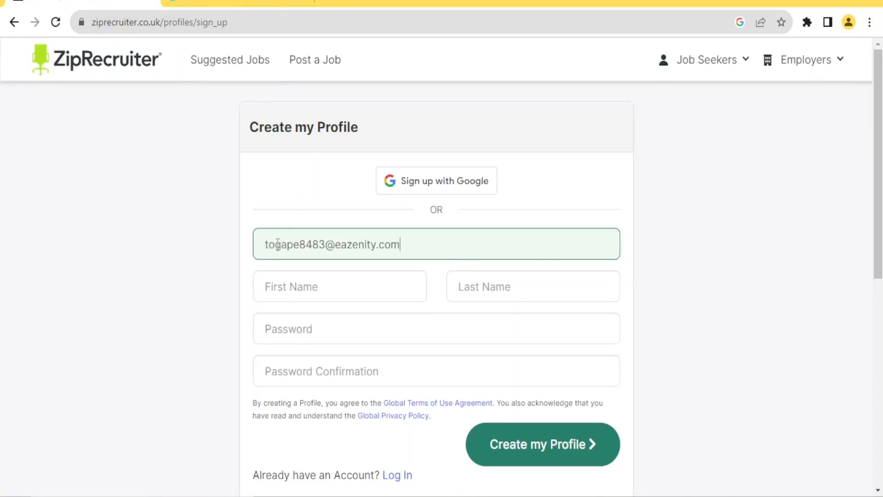
left_click(340, 286)
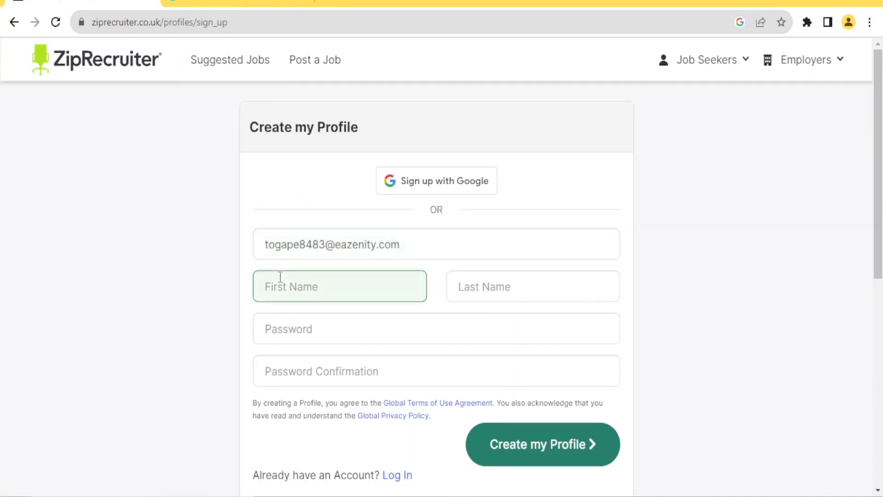
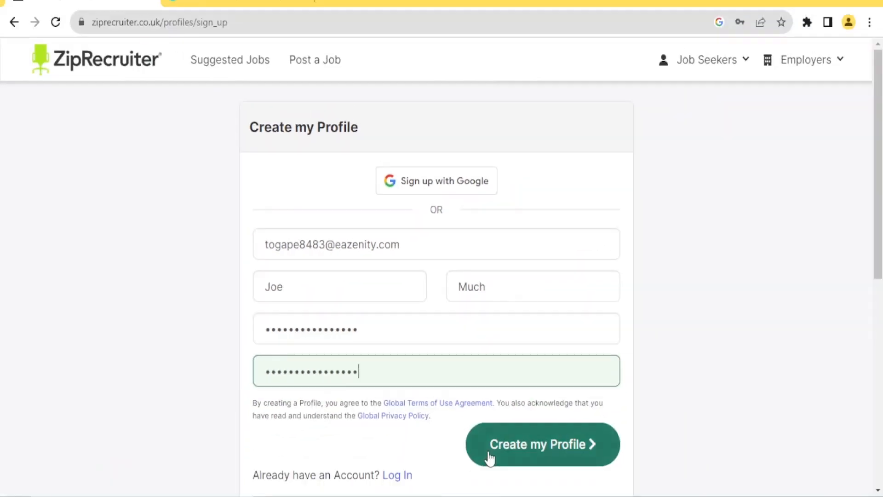
left_click(542, 444)
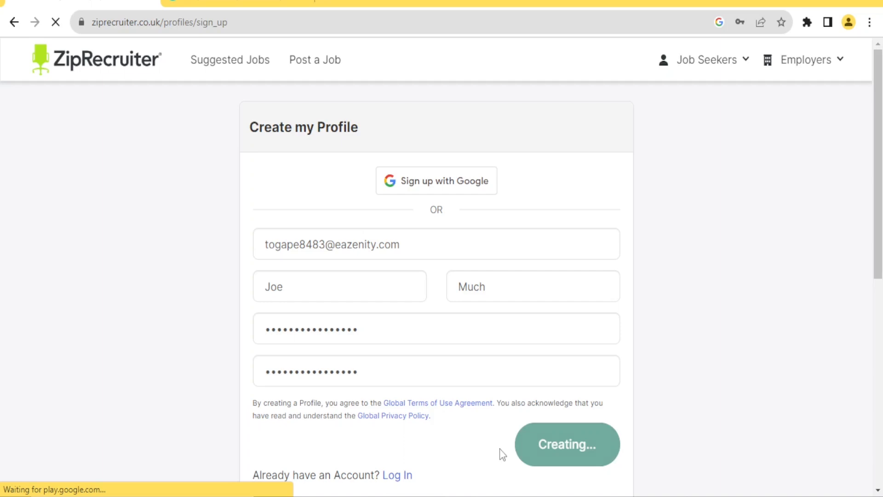
left_click(567, 444)
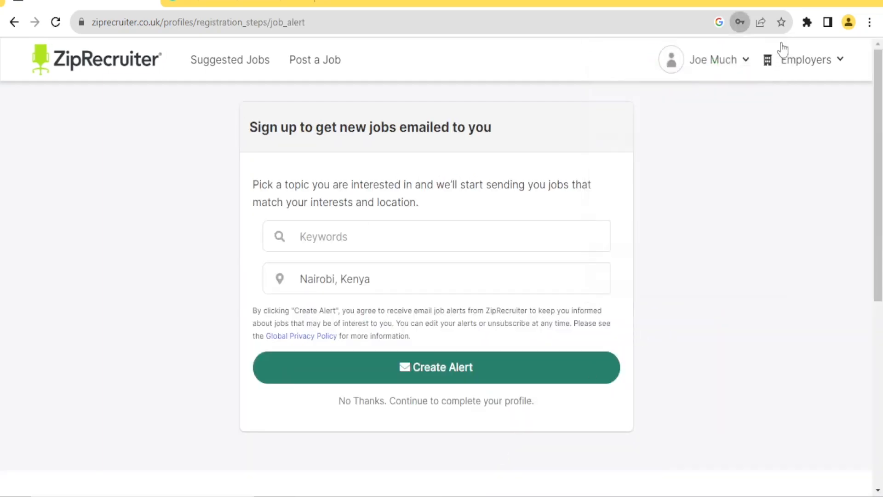
Enter 'Video editing' as the alert keywords, fixing a typo, and create the alert
left_click(436, 236)
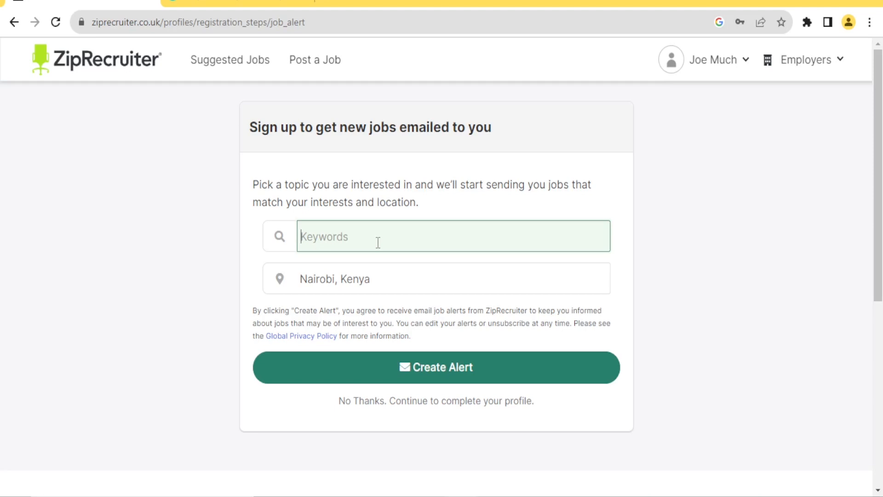
type("Vi")
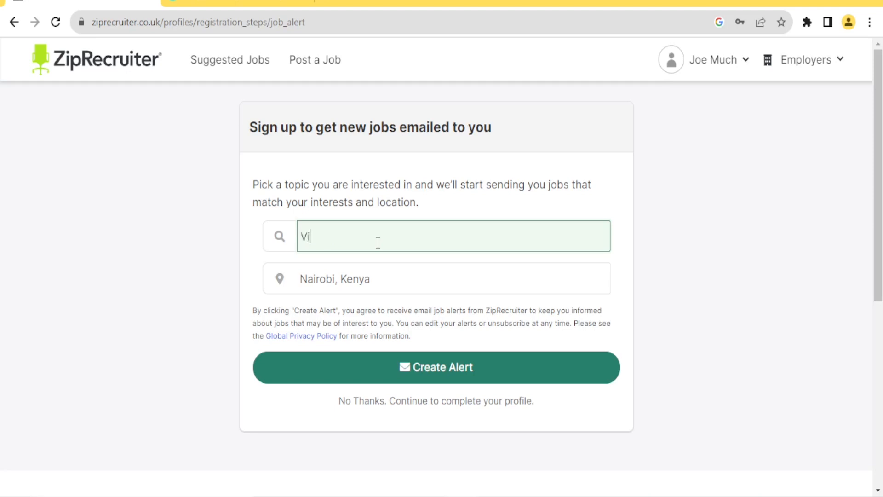
type("deo")
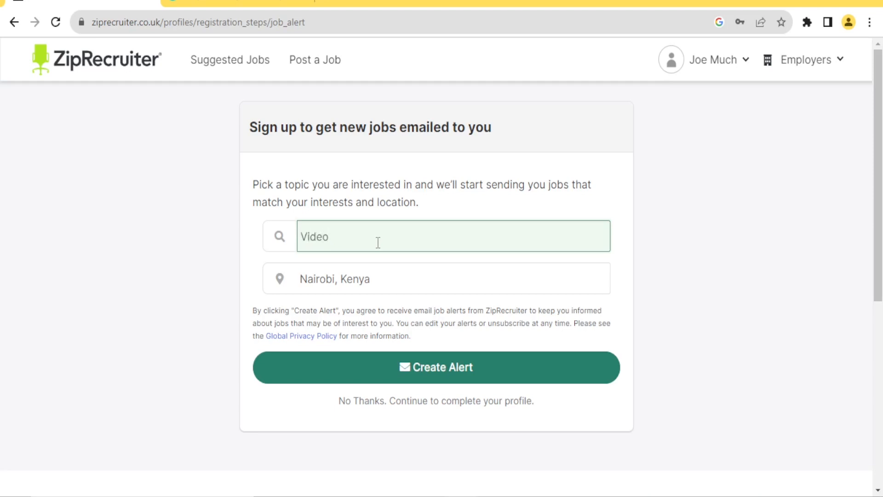
type("sa")
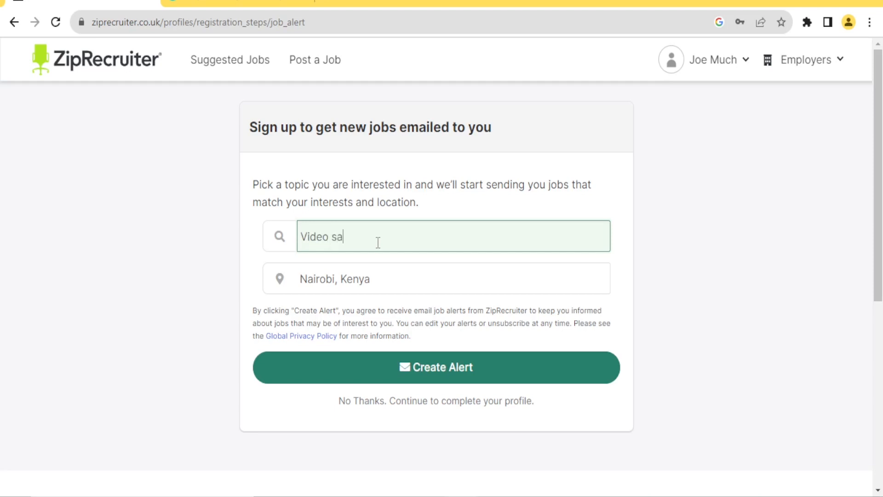
key("Backspace")
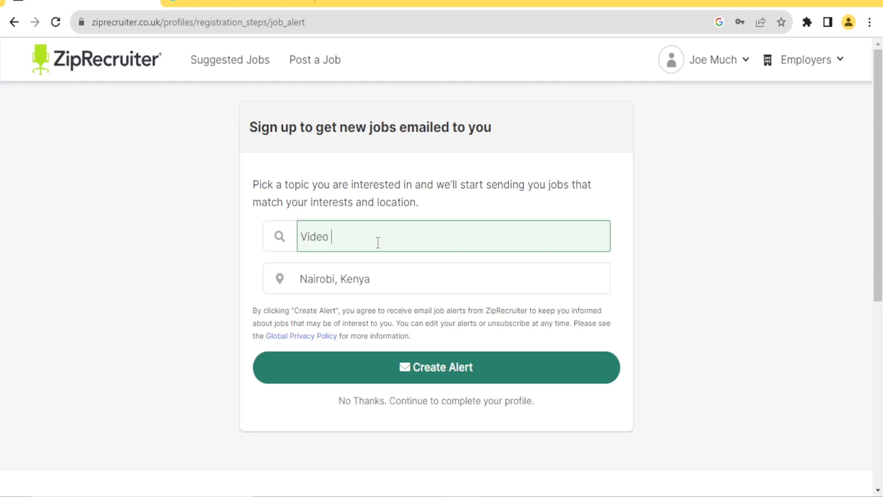
type("editing")
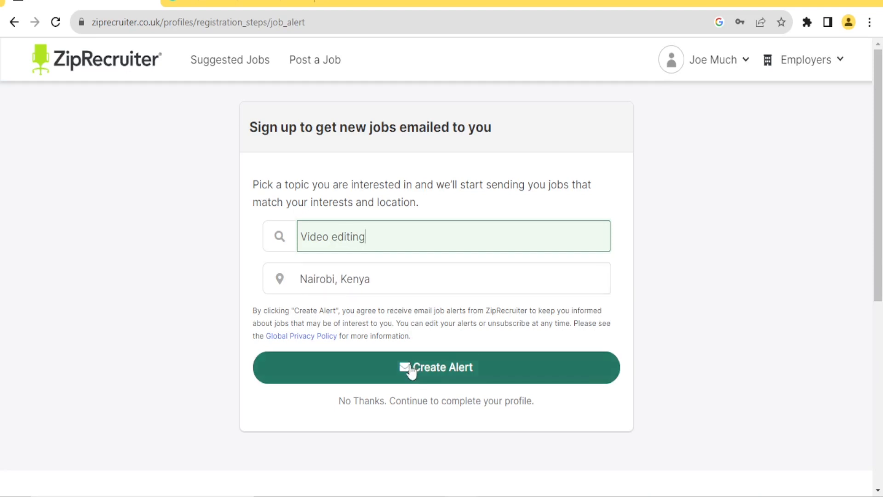
left_click(436, 367)
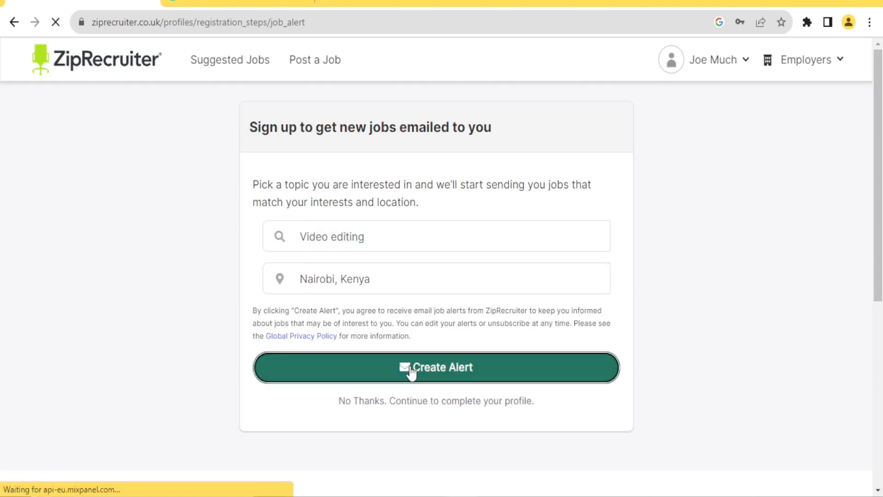
left_click(436, 367)
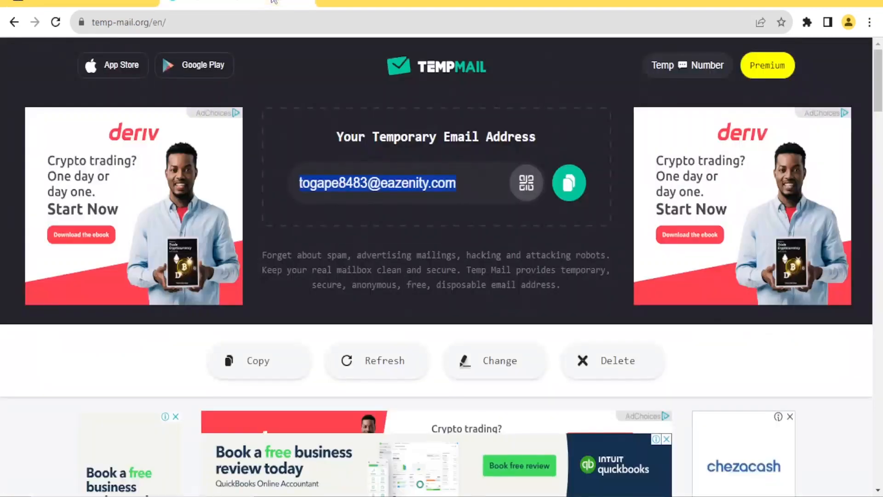
Open the 'Action Required: Verify' email in Temp Mail and click Confirm My Email
scroll("down", 3)
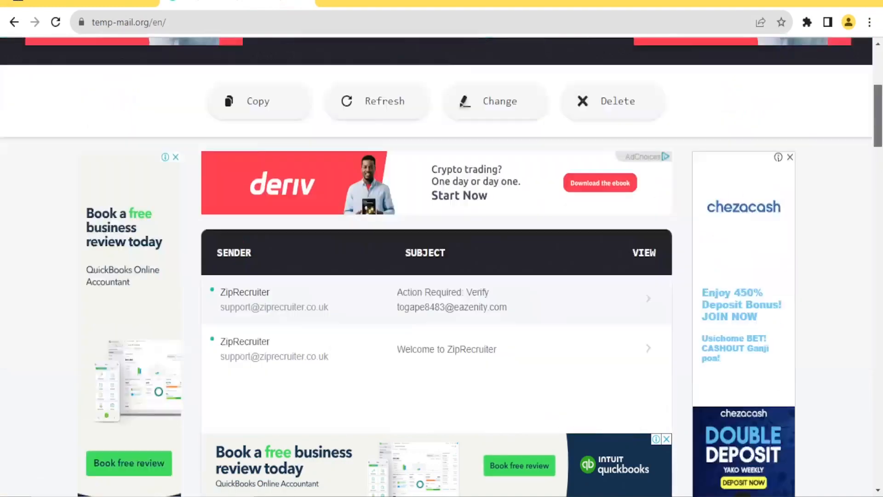
scroll("down", 3)
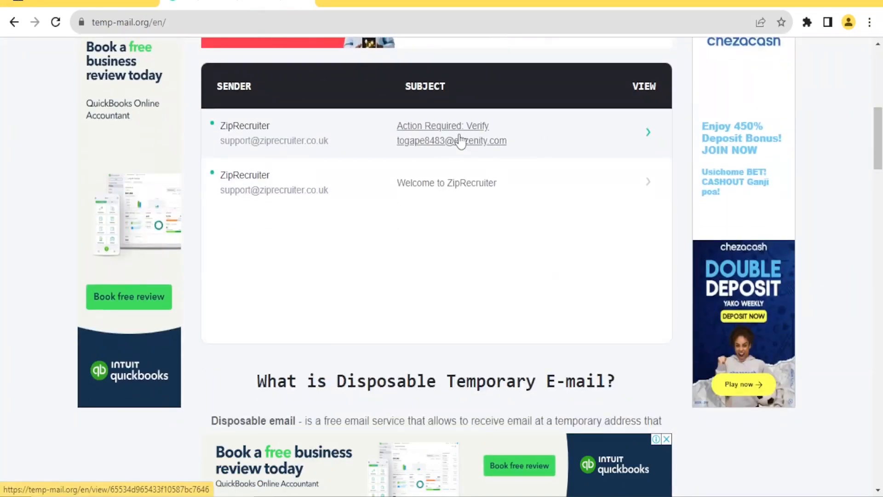
left_click(442, 126)
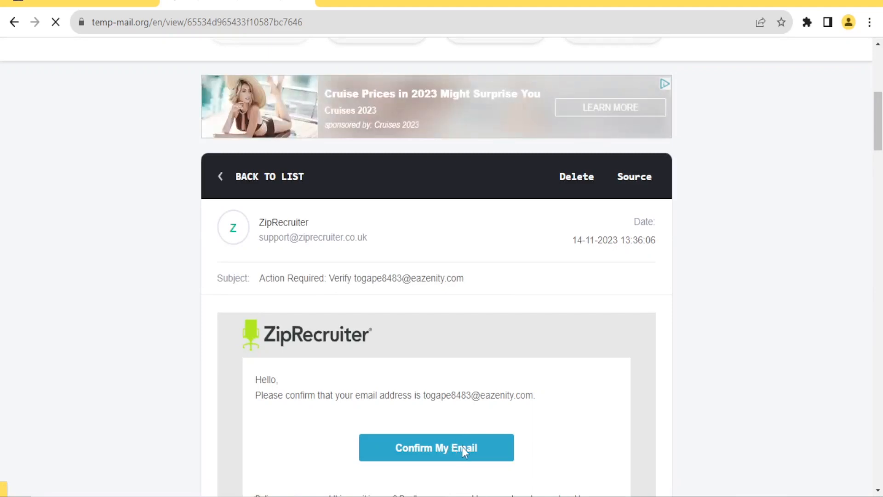
left_click(436, 447)
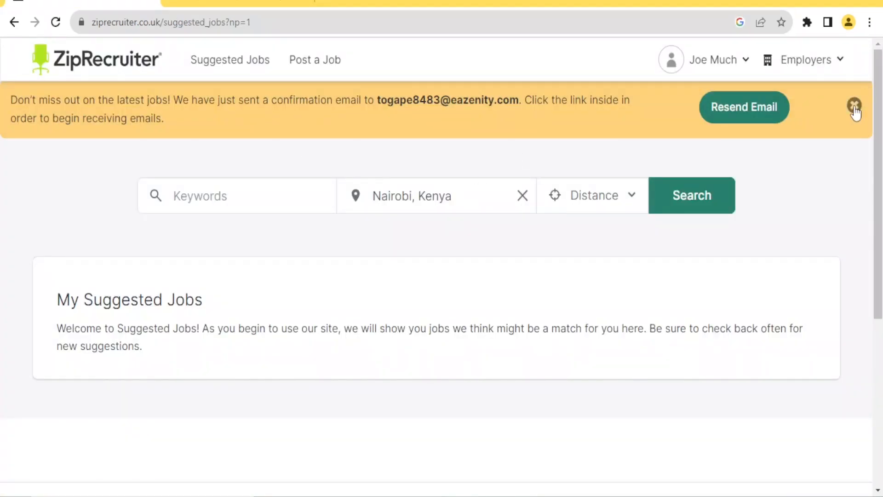
Dismiss the banner and search 'Video Editor' jobs in Nairobi, Kenya, getting no results
left_click(854, 107)
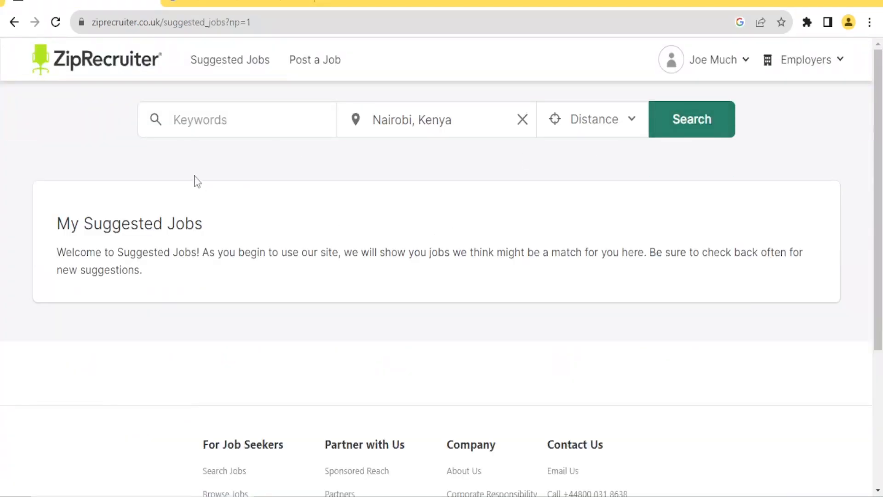
left_click(236, 118)
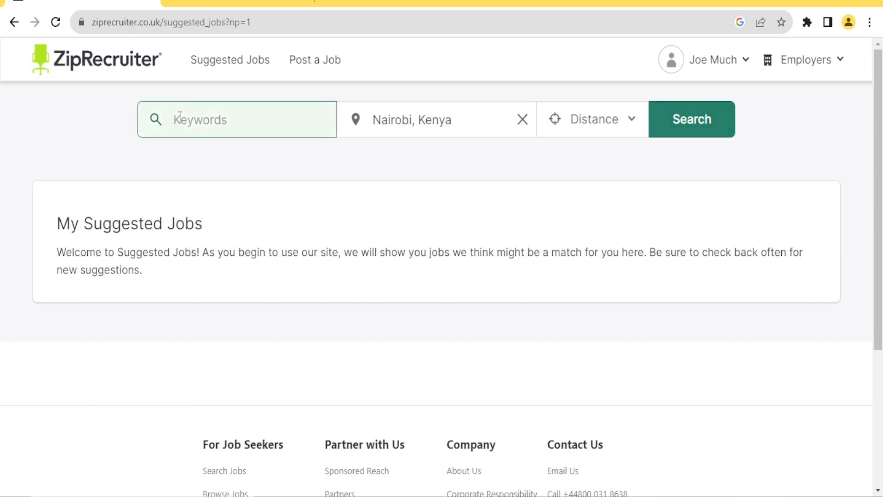
type("Video")
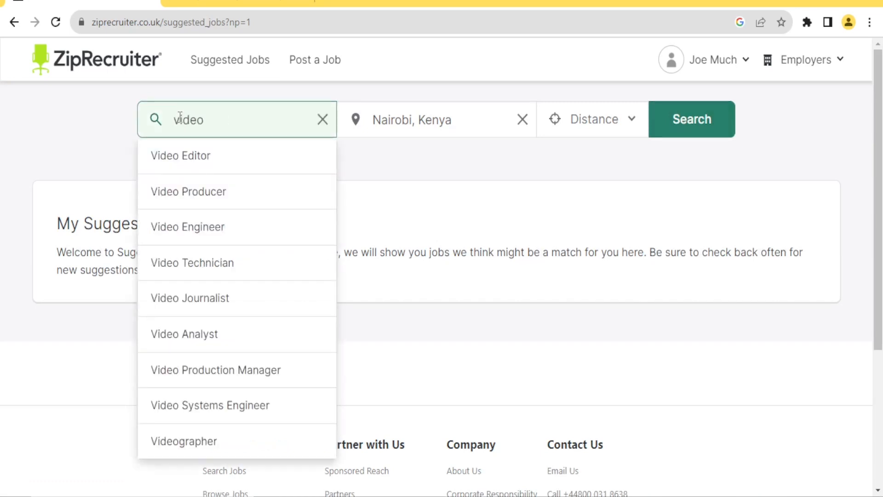
left_click(181, 155)
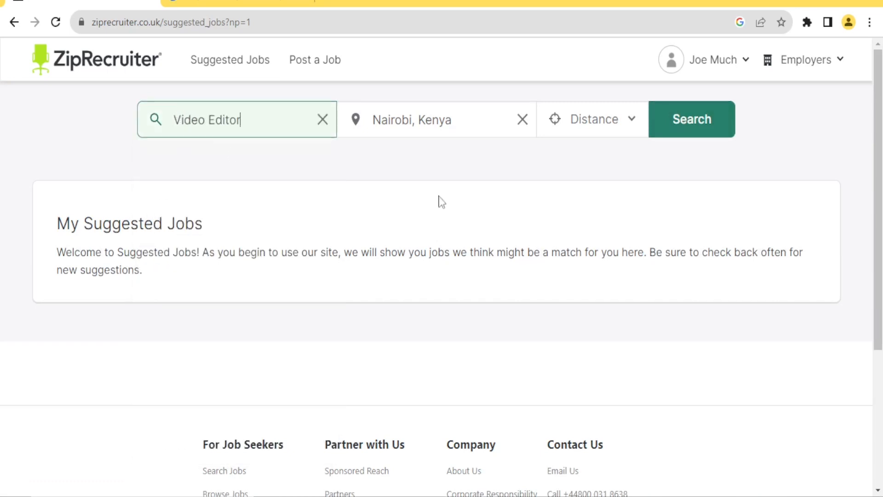
left_click(691, 119)
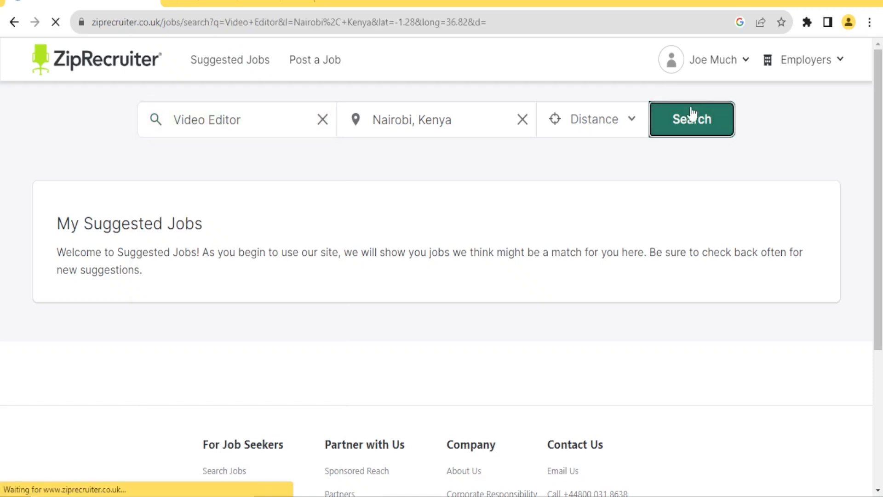
left_click(691, 119)
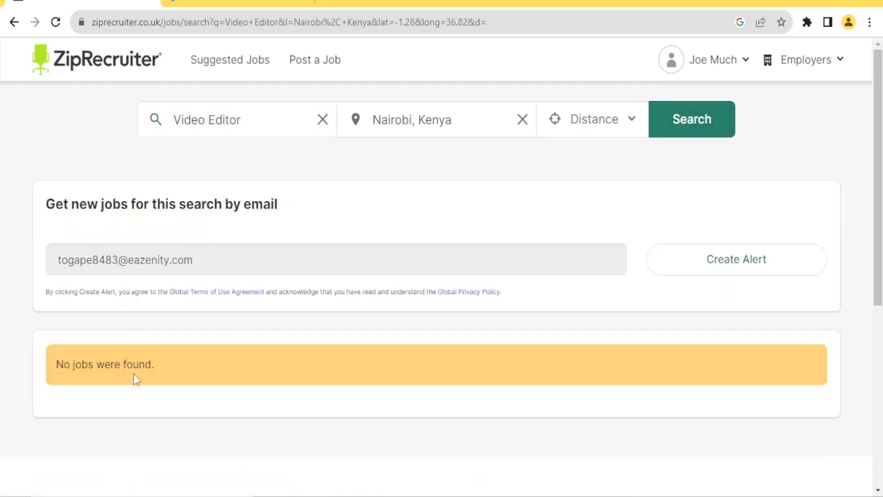
mouse_move(209, 350)
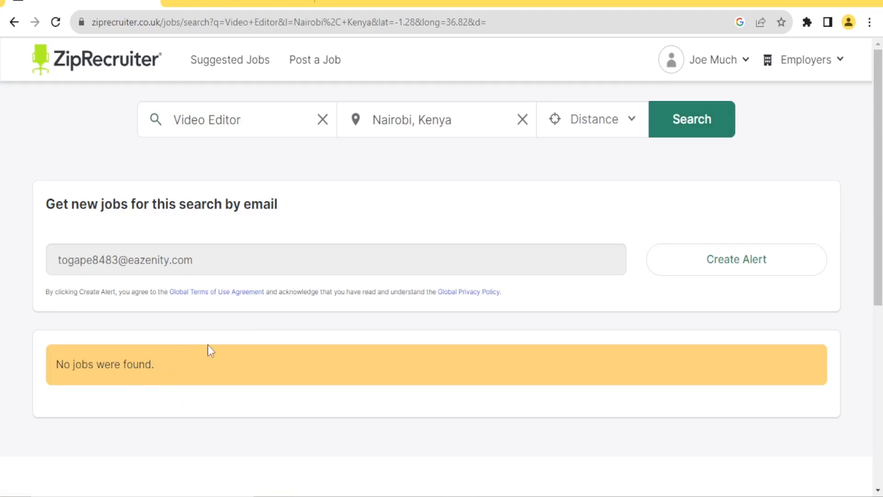
left_click(437, 119)
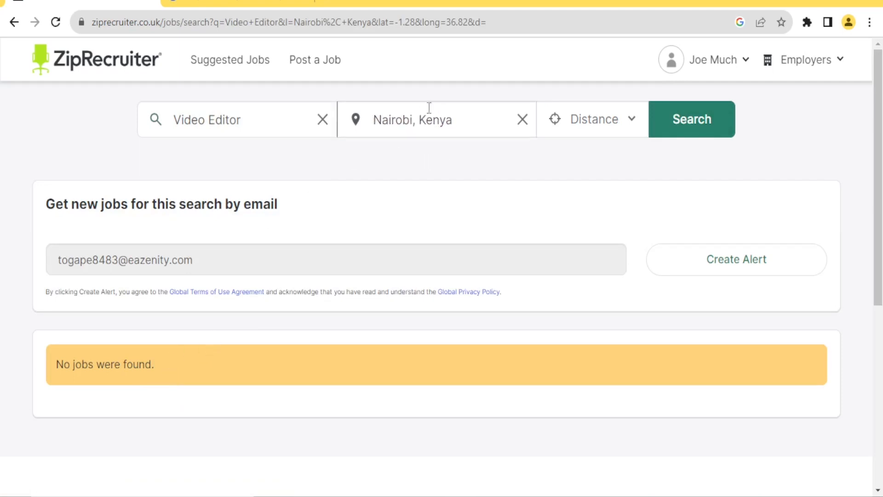
left_click(436, 118)
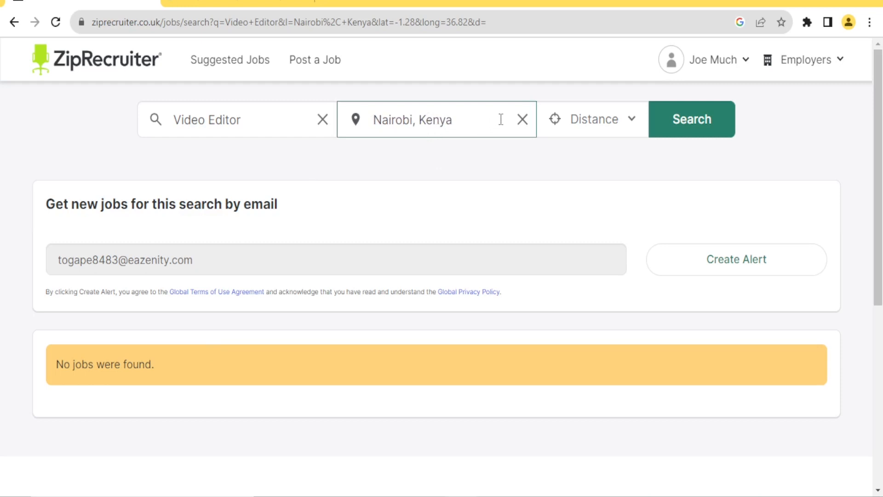
Clear the Nairobi location and rerun the Video Editor search, listing 1032 jobs
left_click(522, 120)
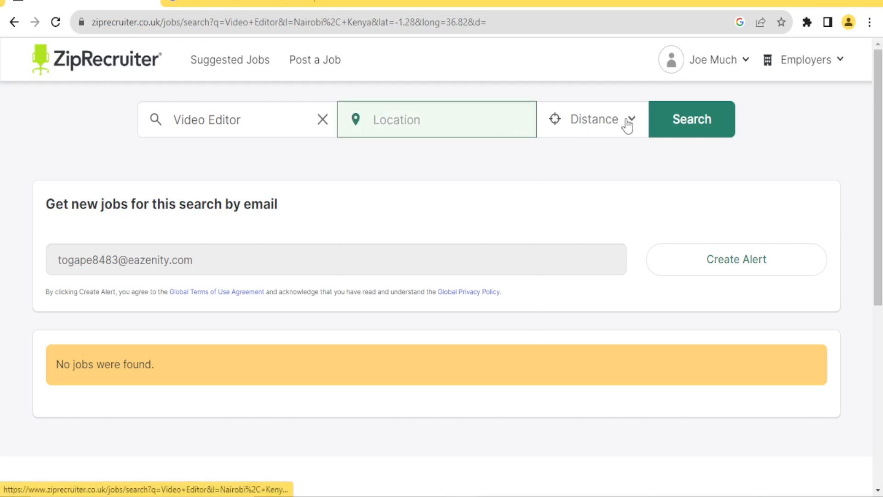
left_click(436, 119)
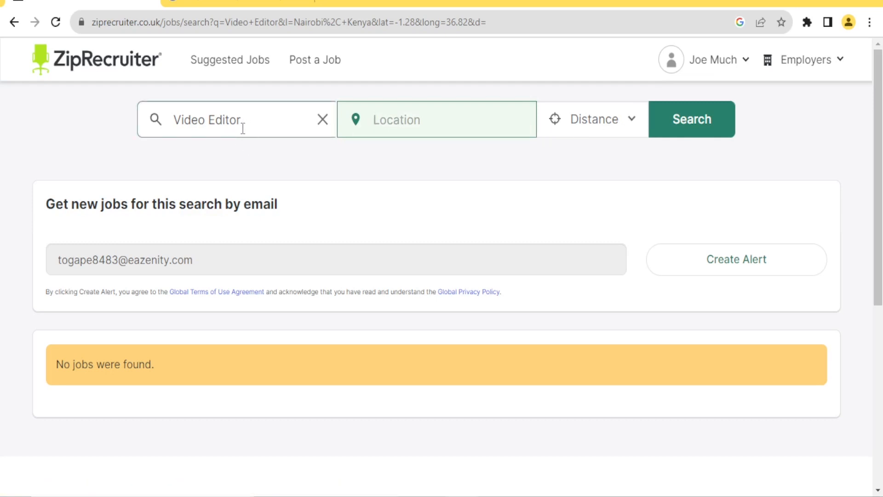
left_click(691, 119)
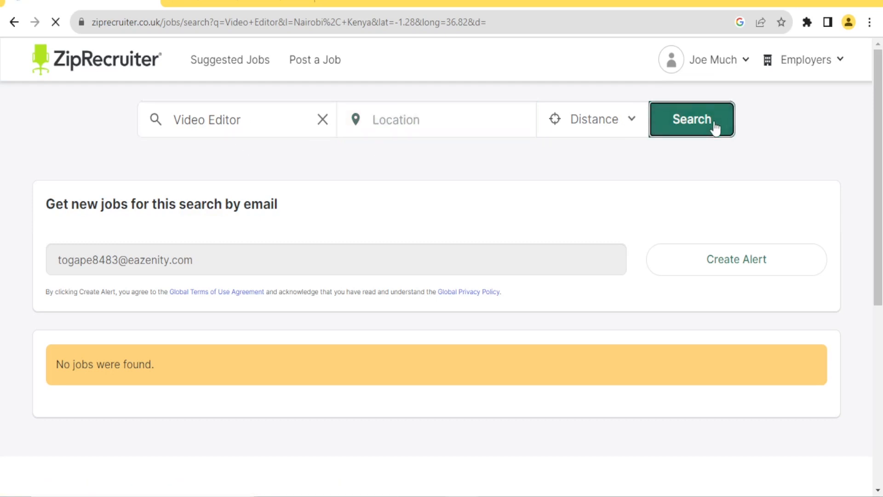
left_click(691, 119)
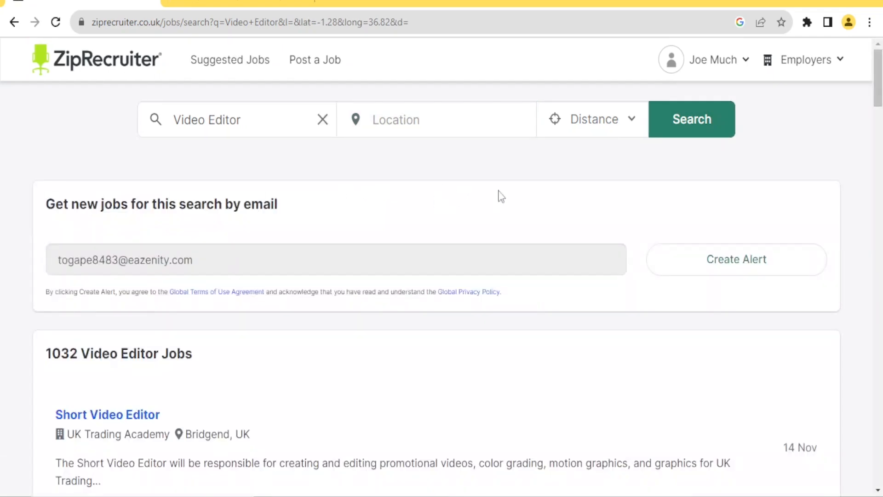
scroll("down", 3)
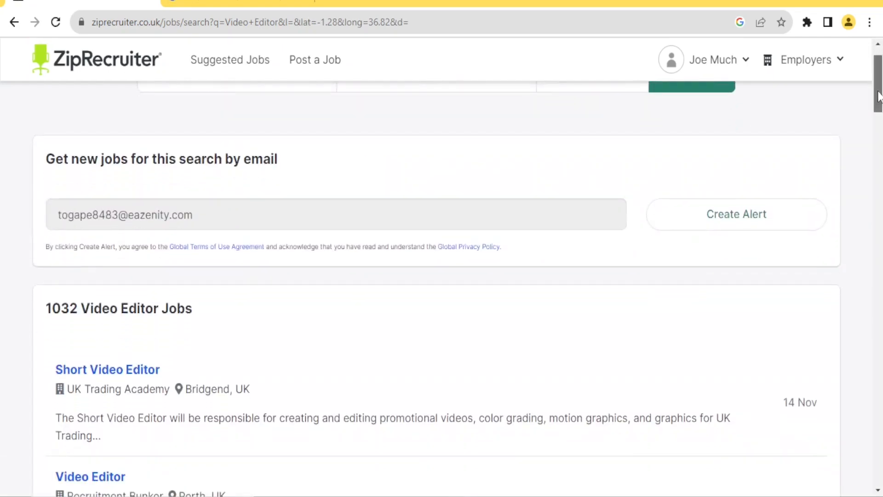
scroll("down", 3)
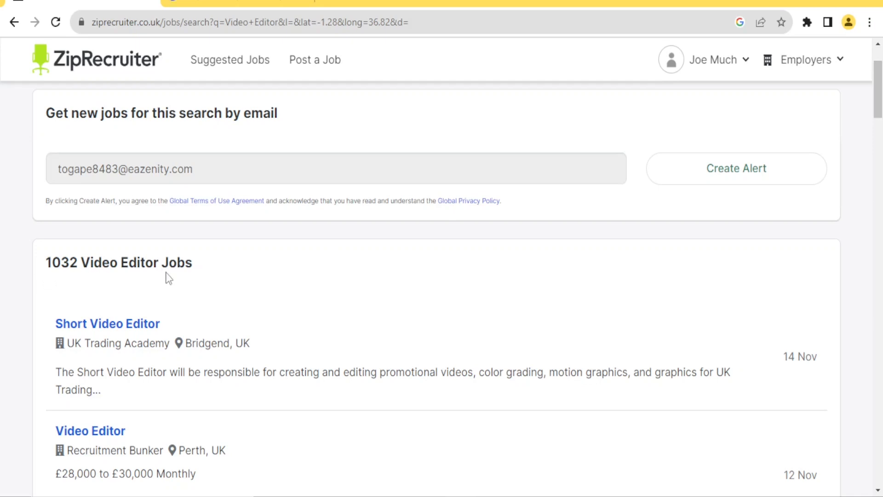
mouse_move(788, 142)
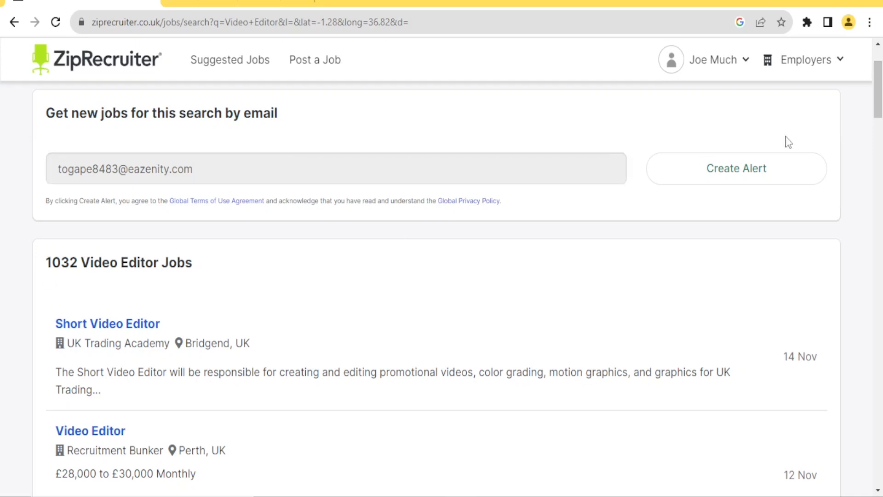
scroll("down", 3)
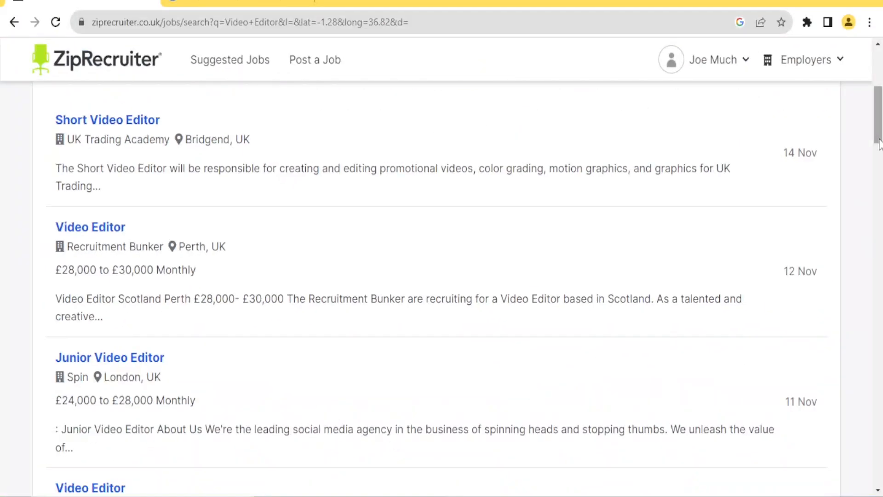
scroll("down", 3)
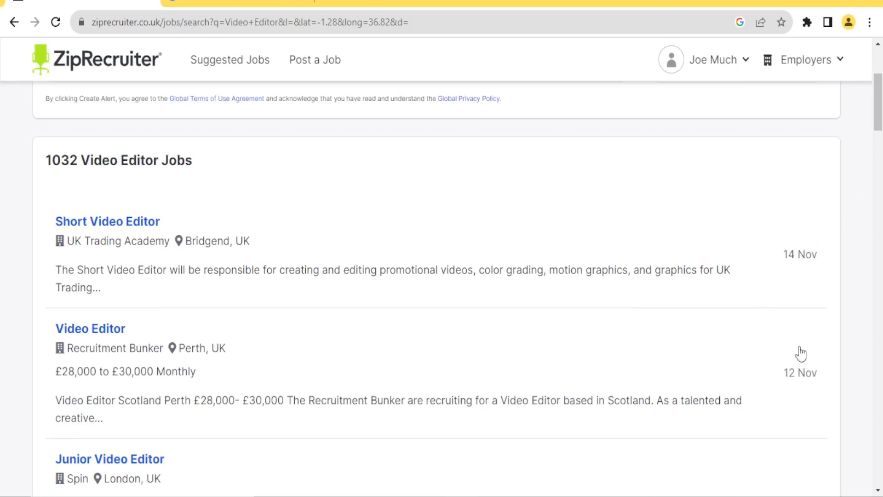
mouse_move(870, 165)
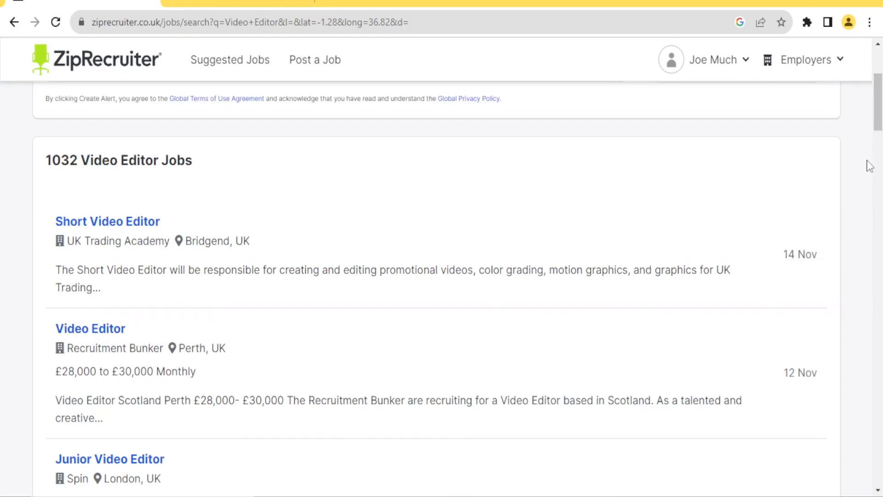
scroll("down", 3)
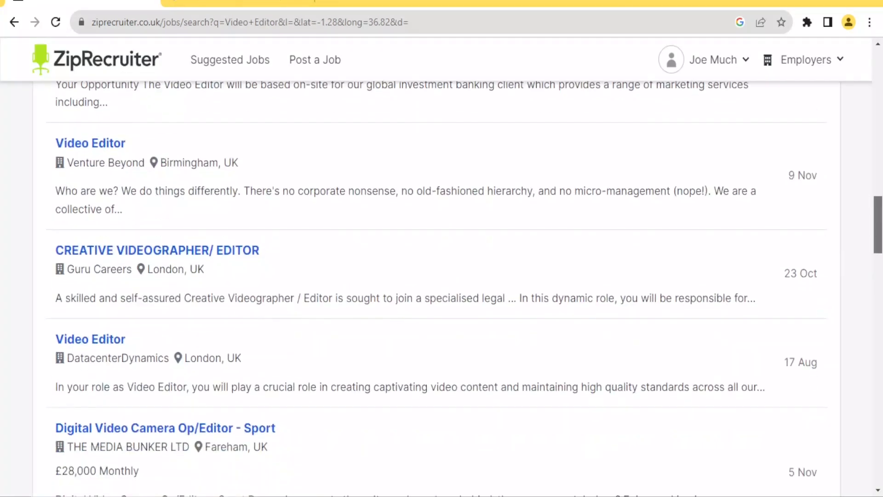
scroll("down", 3)
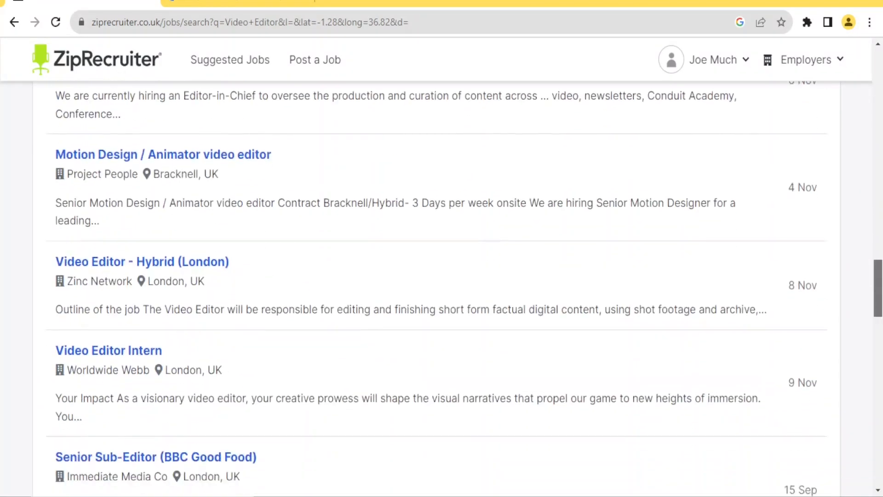
scroll("down", 3)
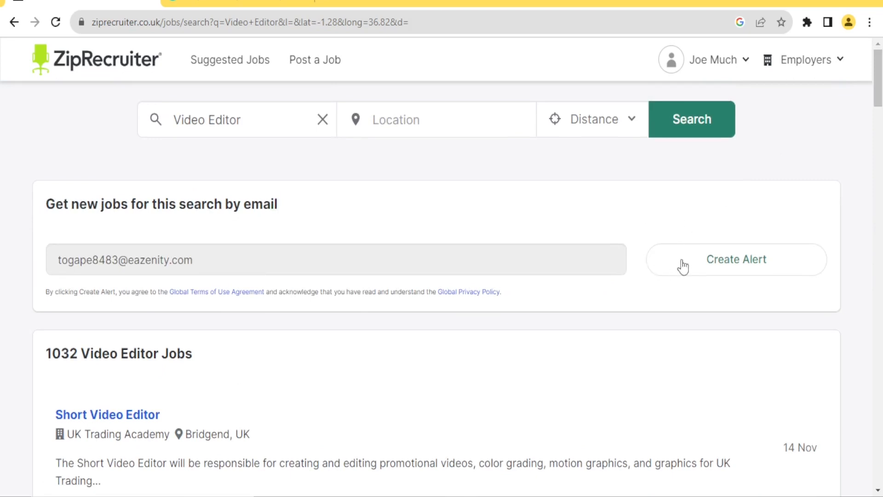
mouse_move(711, 266)
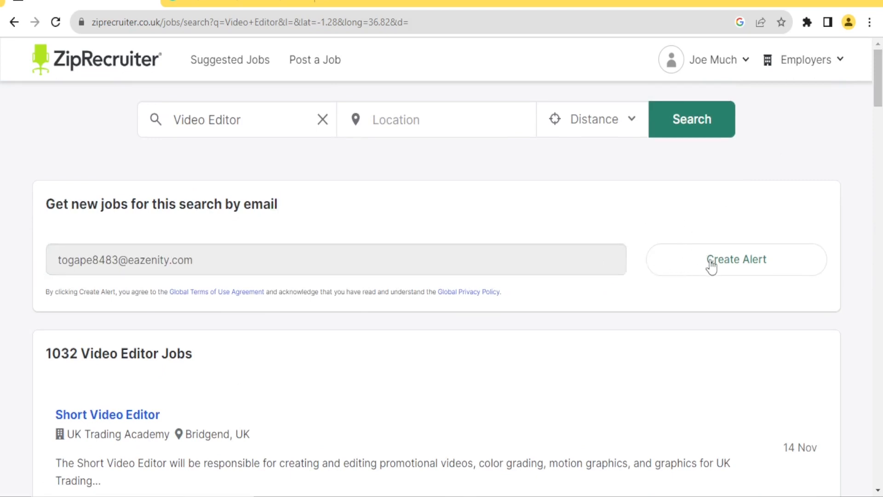
Click Create Alert to get emailed Video Editor job alerts
left_click(736, 259)
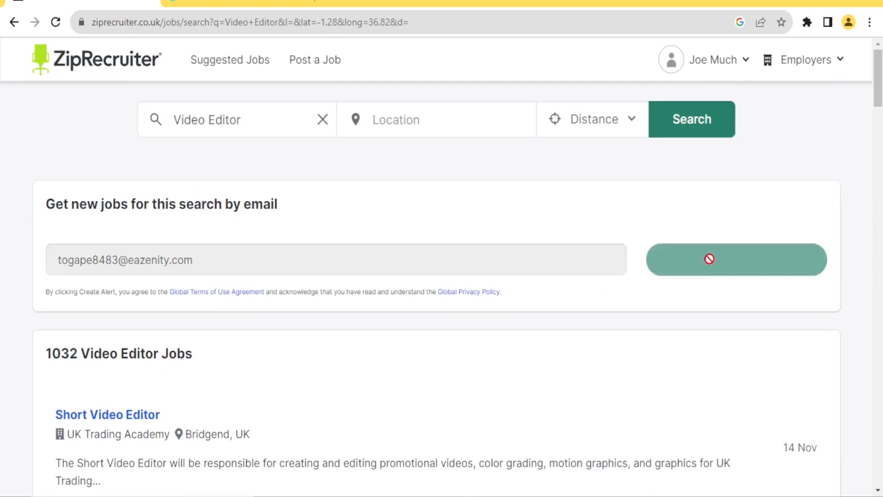
left_click(736, 258)
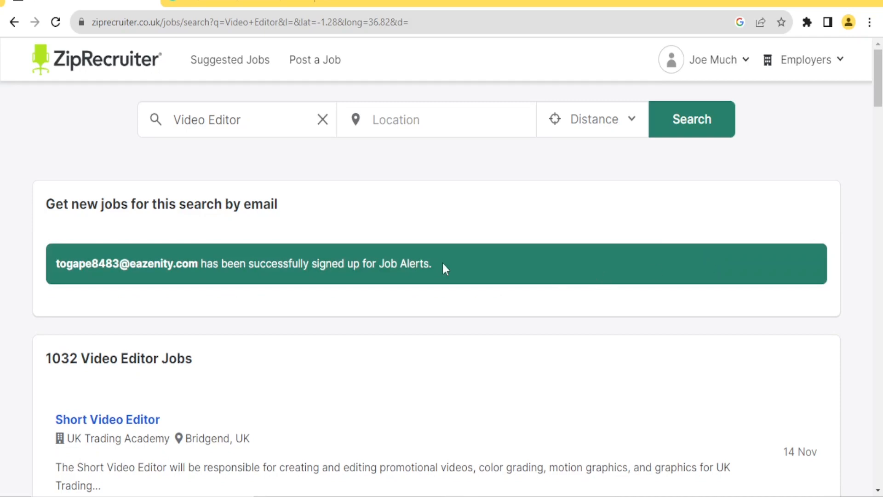
mouse_move(141, 291)
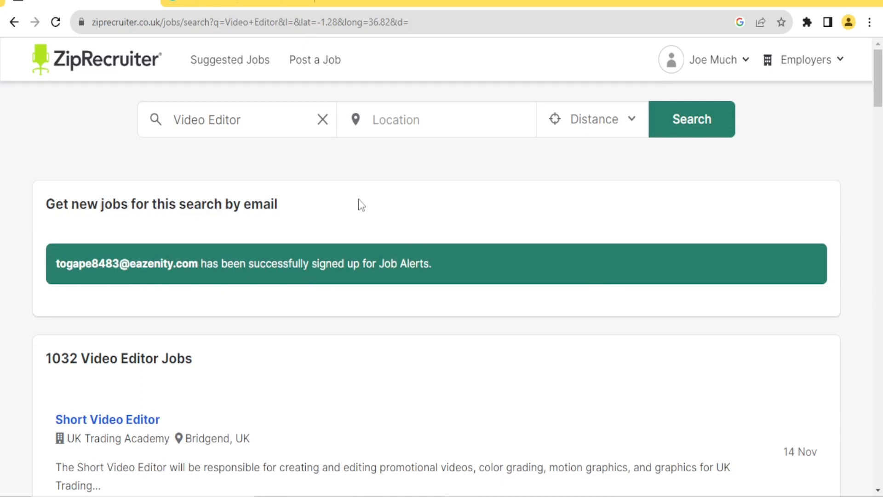
left_click(259, 119)
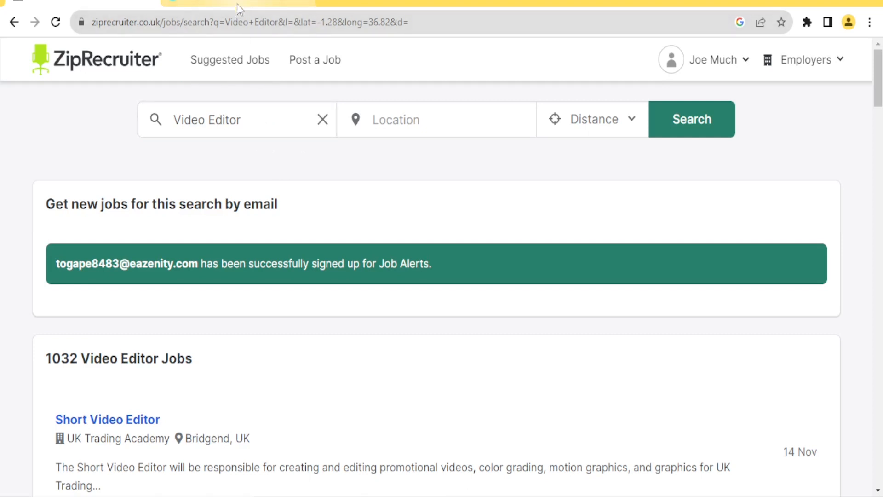
left_click(237, 120)
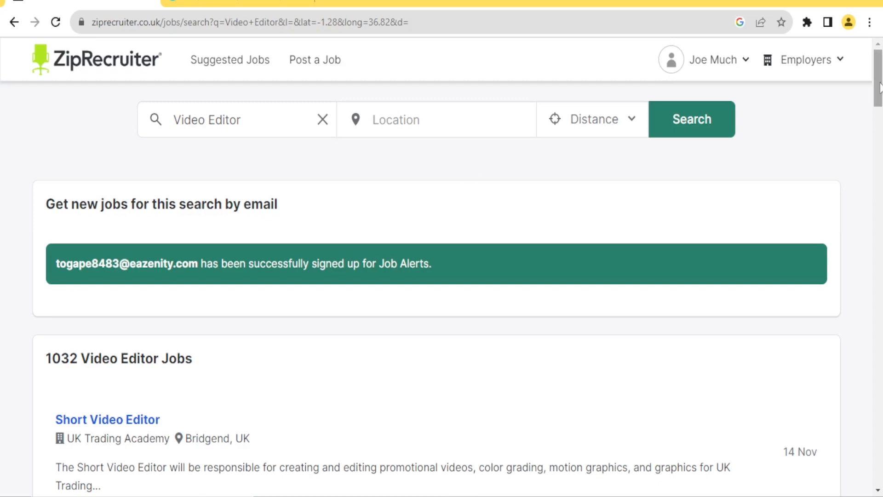
Scroll the results and open Spin's Junior Video Editor job in London
scroll("down", 3)
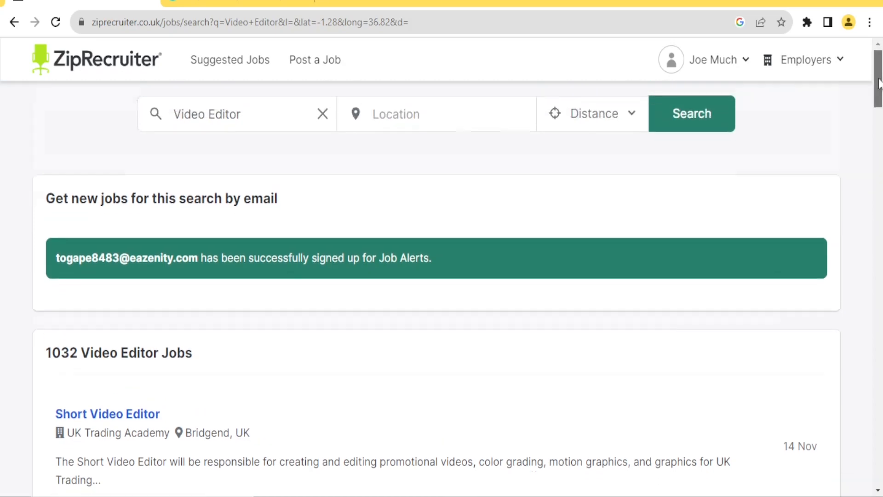
scroll("down", 3)
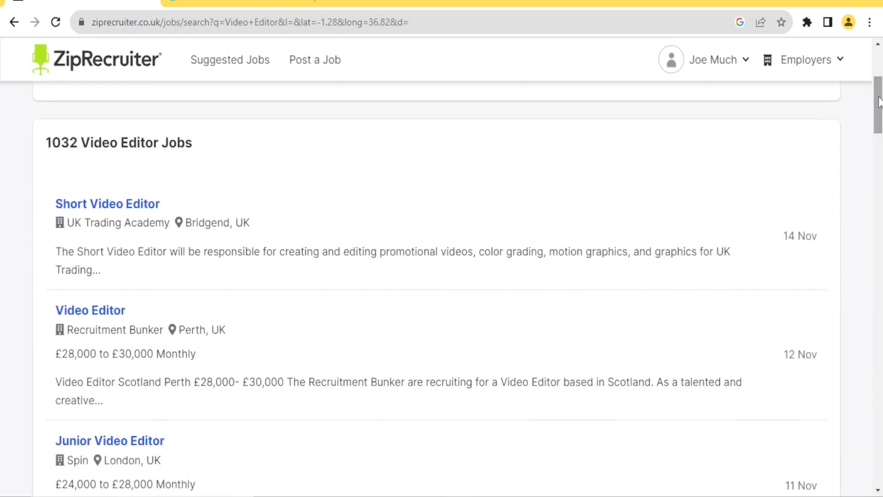
scroll("down", 3)
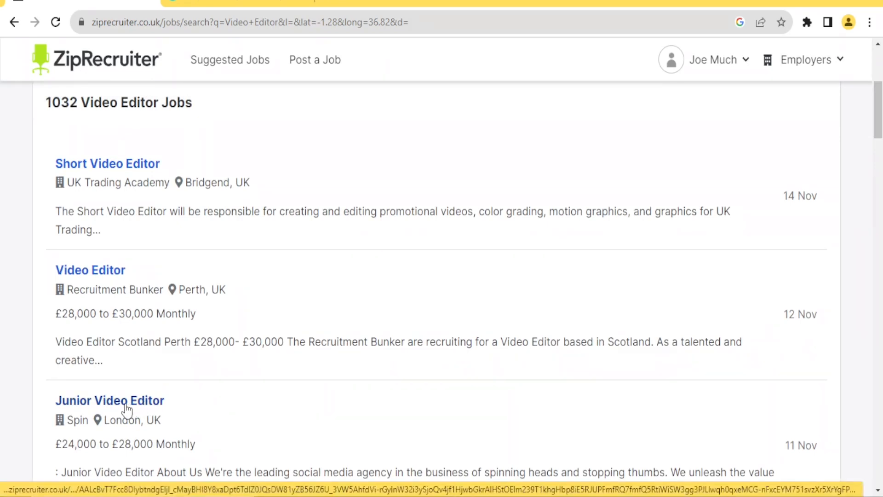
left_click(110, 399)
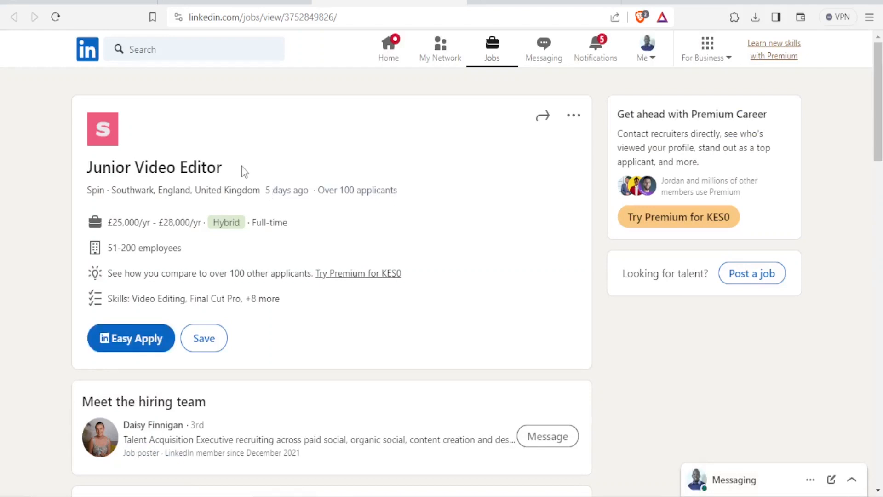
mouse_move(194, 257)
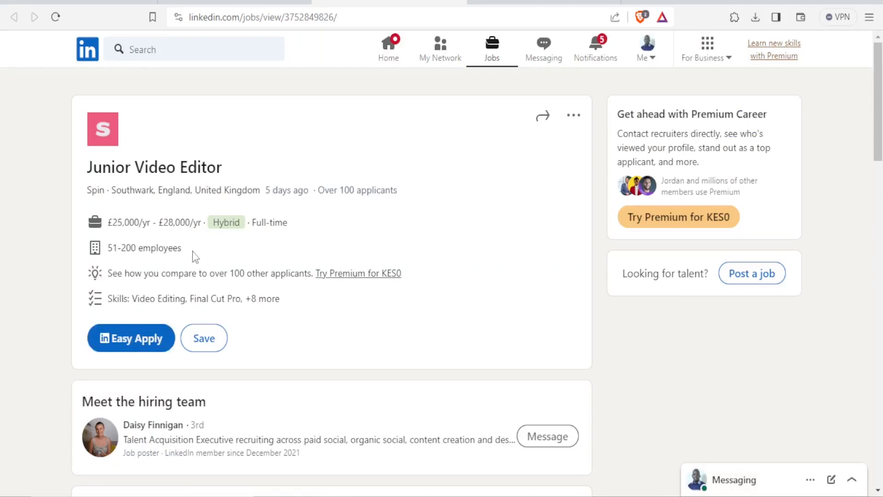
double_click(144, 248)
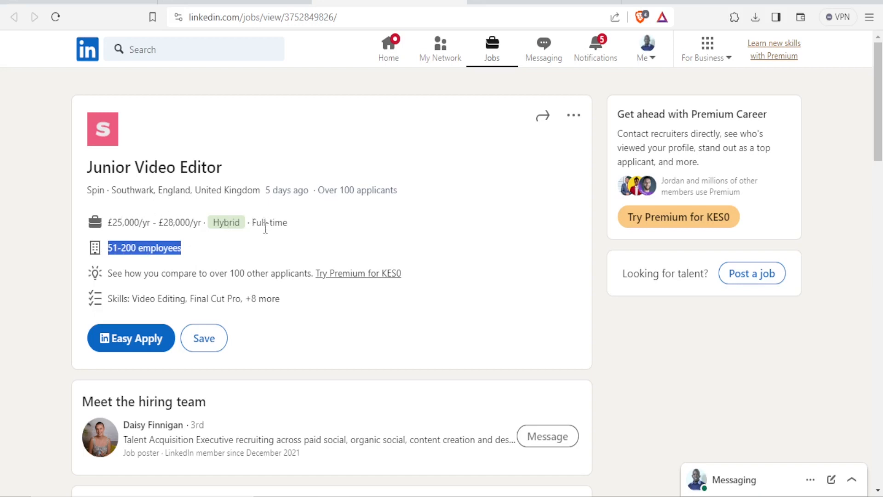
mouse_move(293, 190)
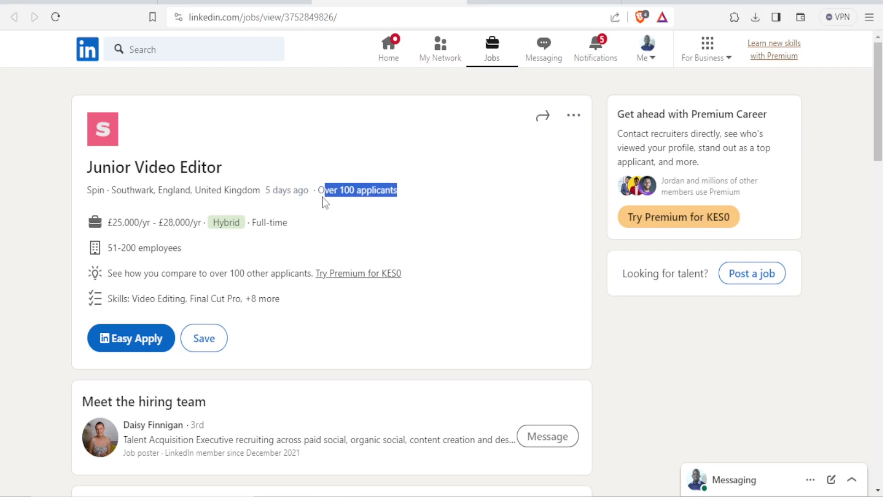
scroll("down", 3)
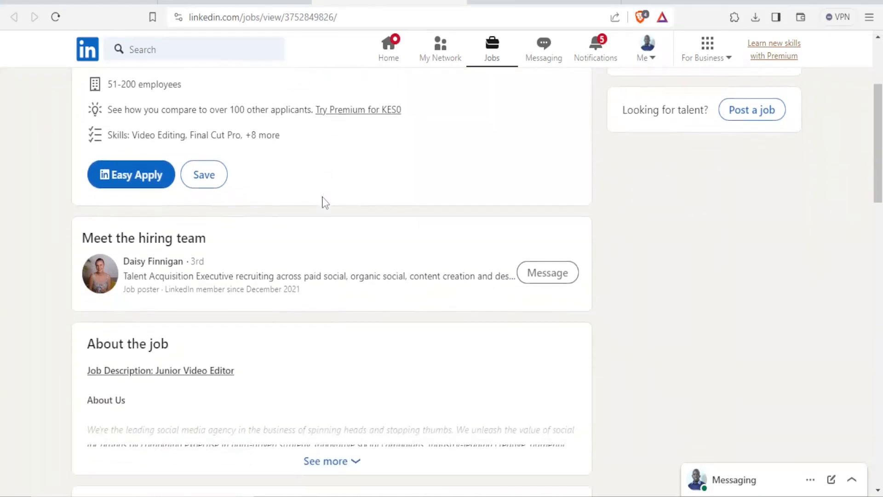
scroll("down", 3)
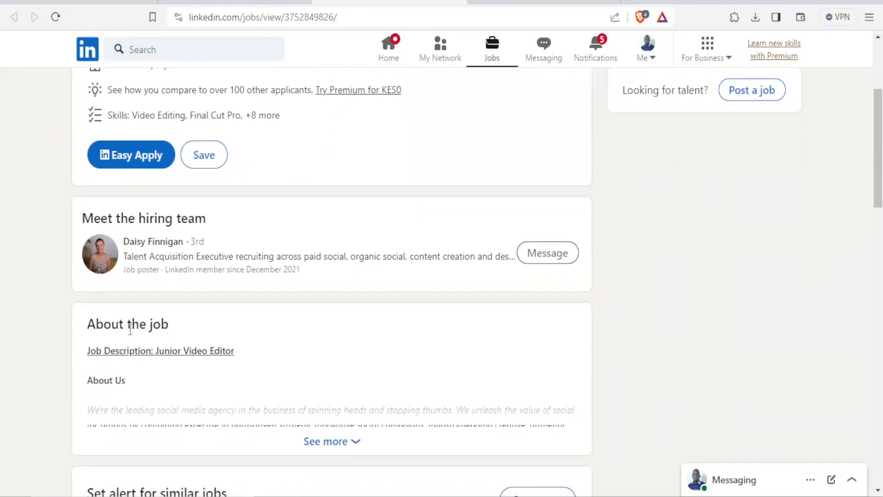
scroll("down", 3)
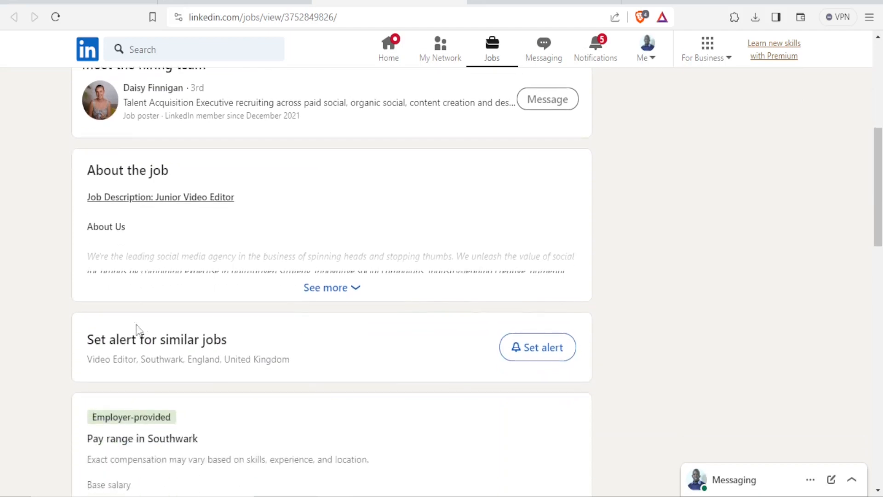
mouse_move(328, 287)
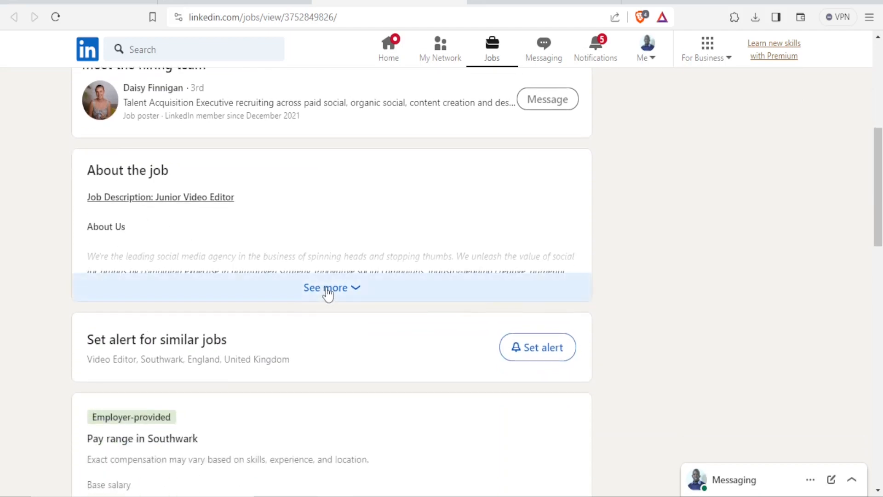
Expand the job description, highlight the About Us paragraphs, and scroll to the pay range
left_click(331, 287)
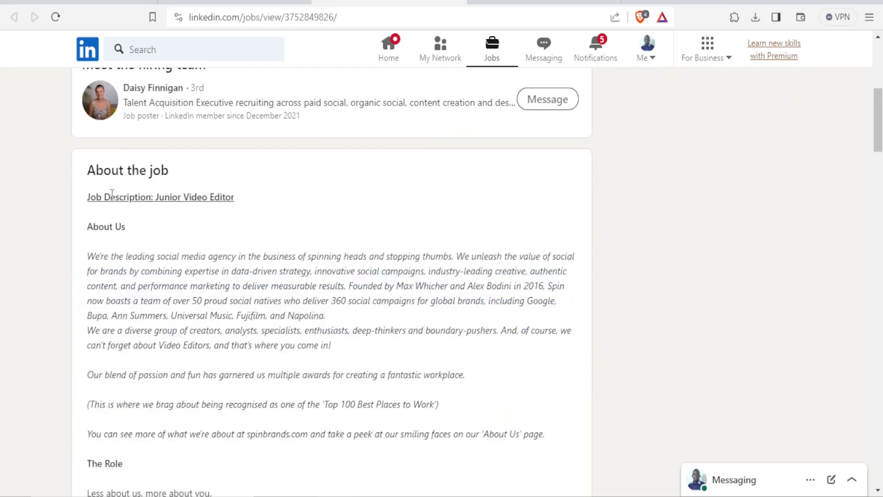
left_click_drag(87, 256, 256, 257)
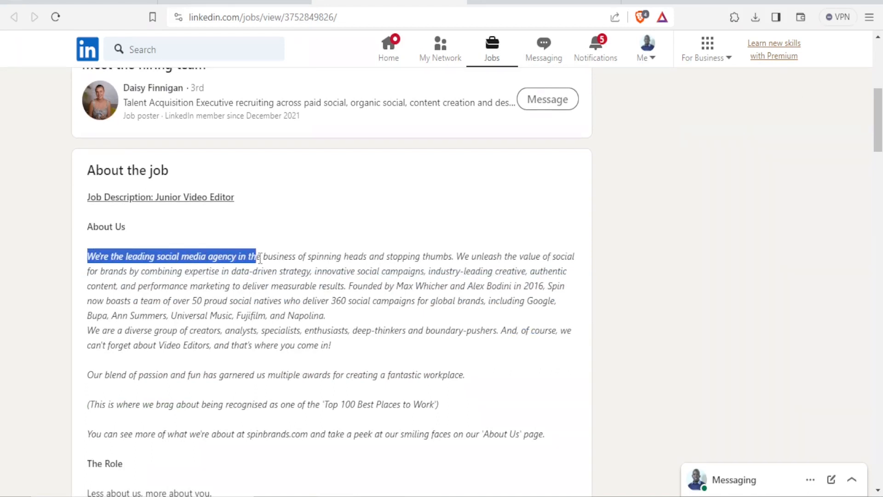
left_click_drag(255, 256, 298, 375)
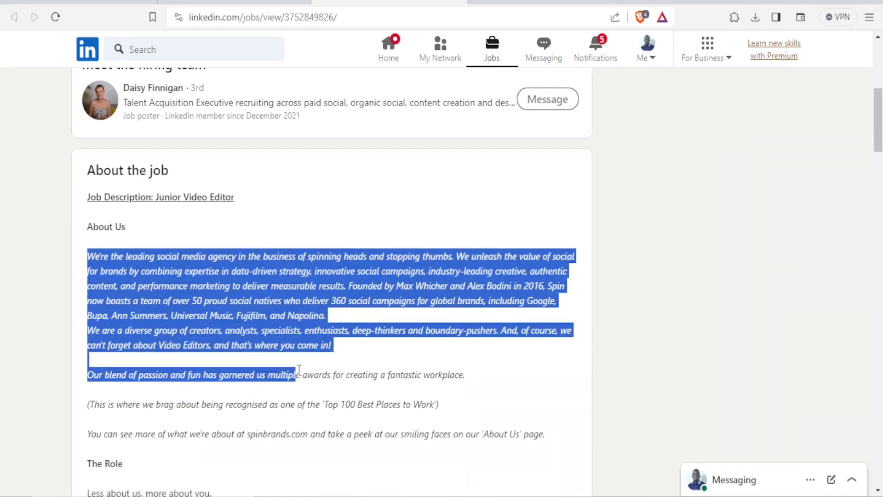
scroll("down", 3)
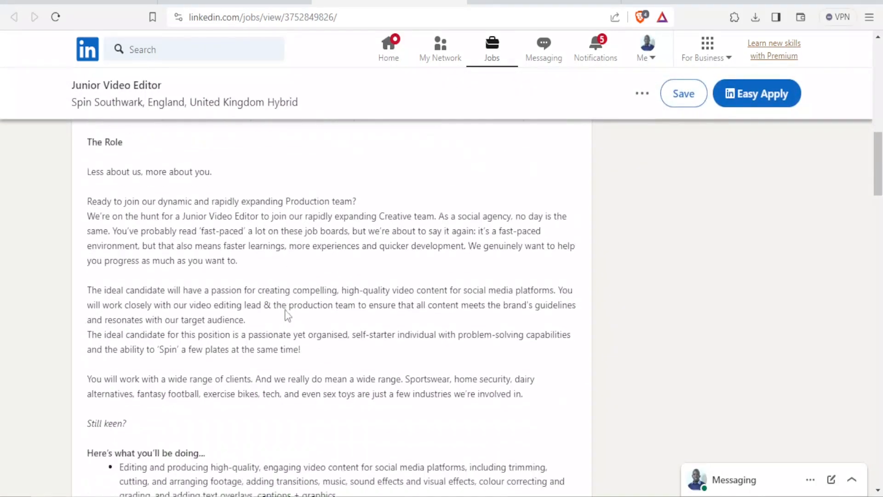
scroll("down", 3)
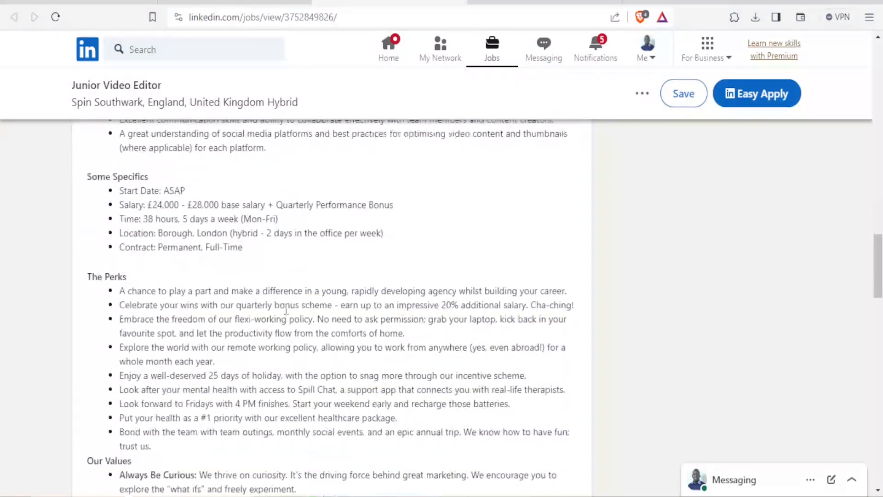
scroll("down", 3)
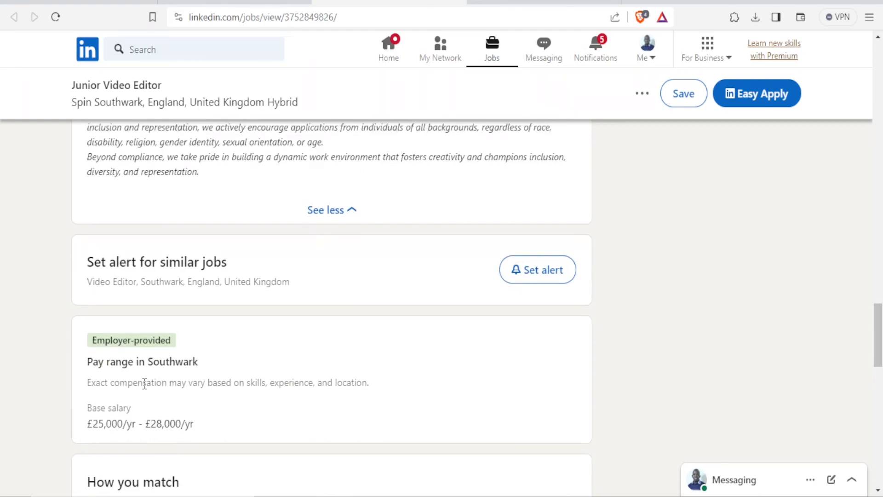
mouse_move(289, 376)
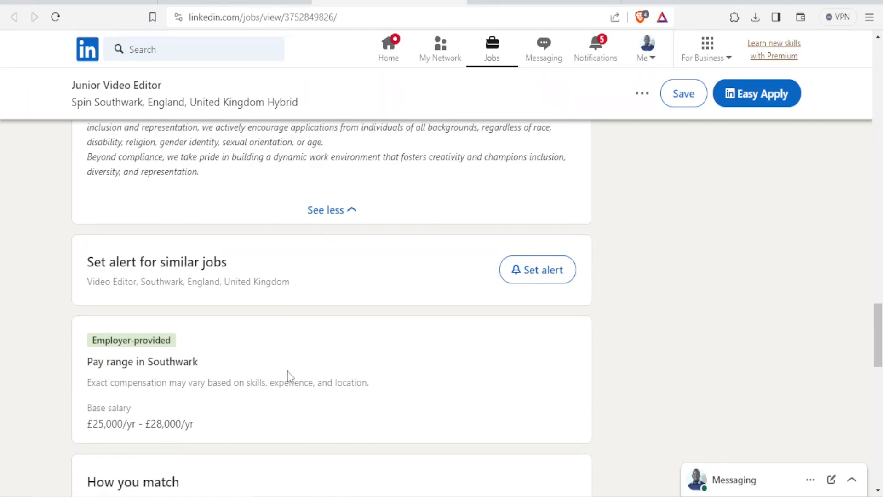
scroll("down", 3)
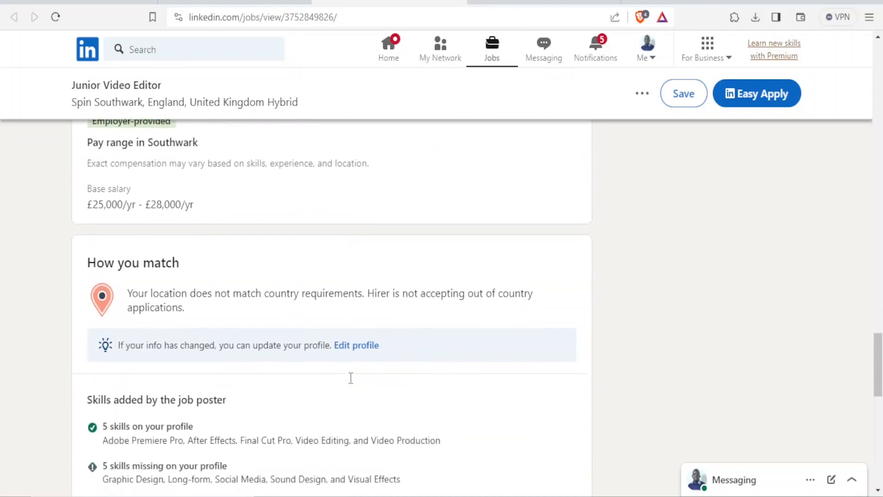
Scroll further down the posting toward the skills match section
scroll("down", 3)
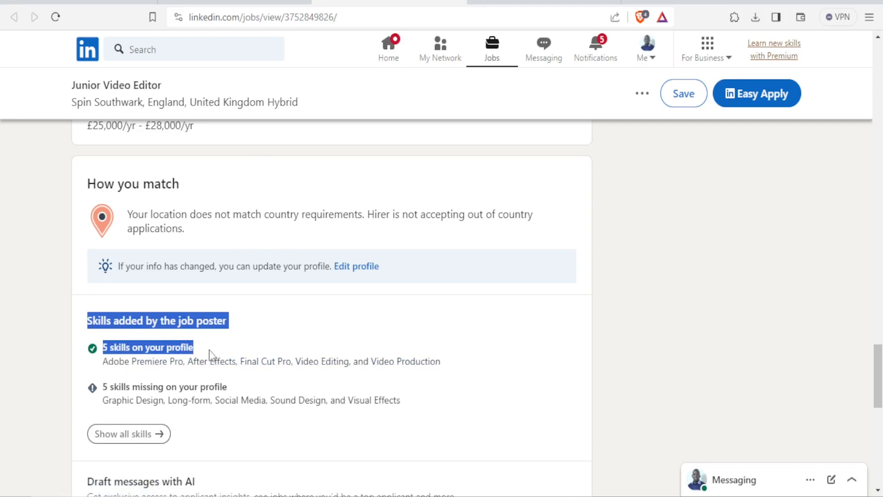
mouse_move(231, 393)
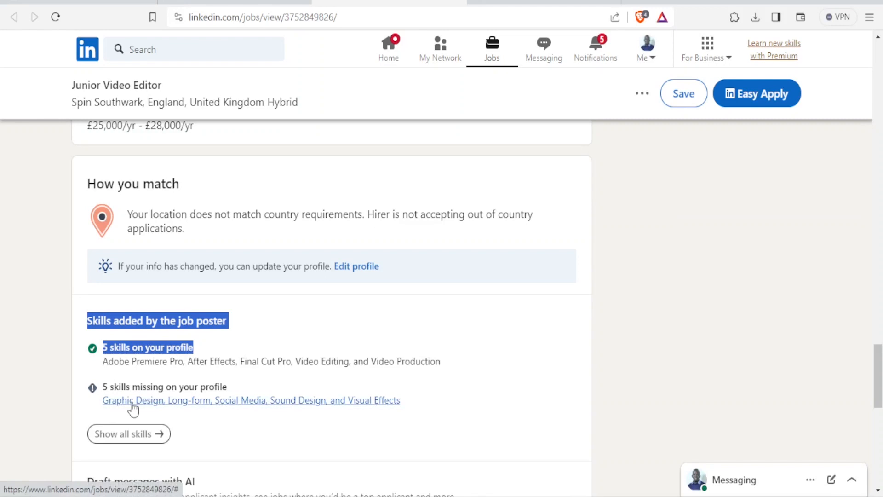
mouse_move(234, 406)
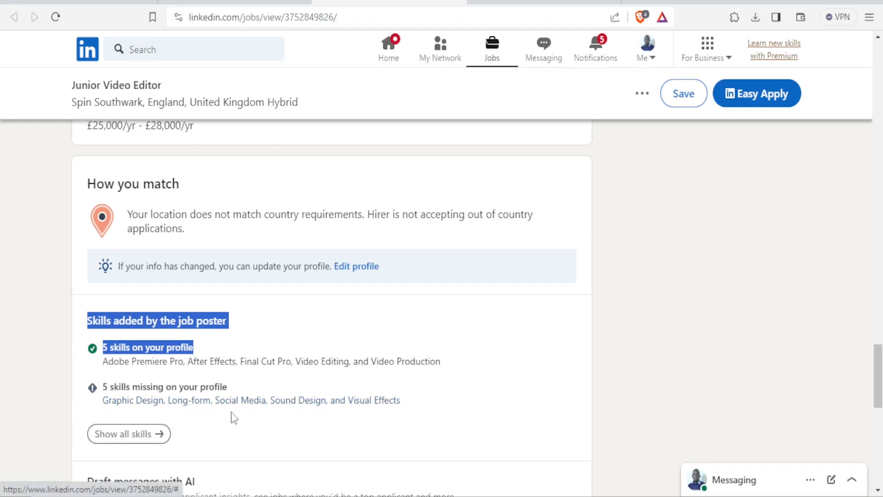
mouse_move(244, 417)
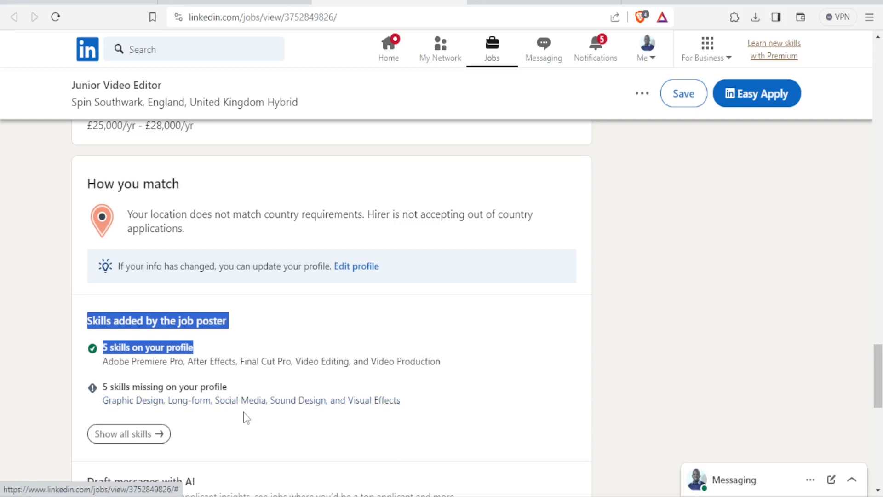
mouse_move(263, 384)
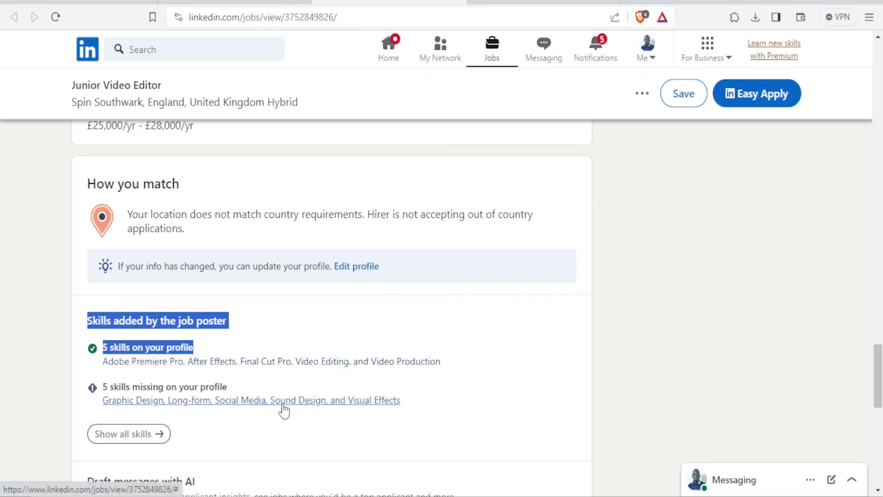
mouse_move(704, 236)
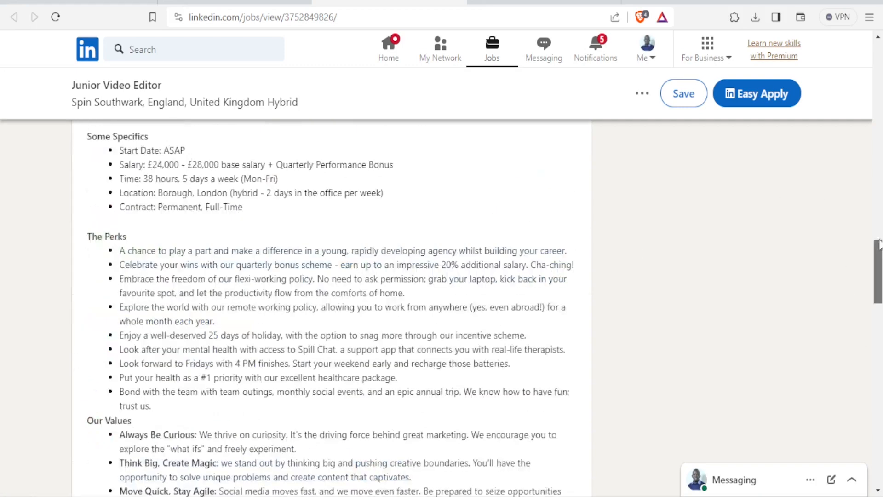
Return to the top of Spin's Junior Video Editor posting and start Easy Apply
scroll("up", 3)
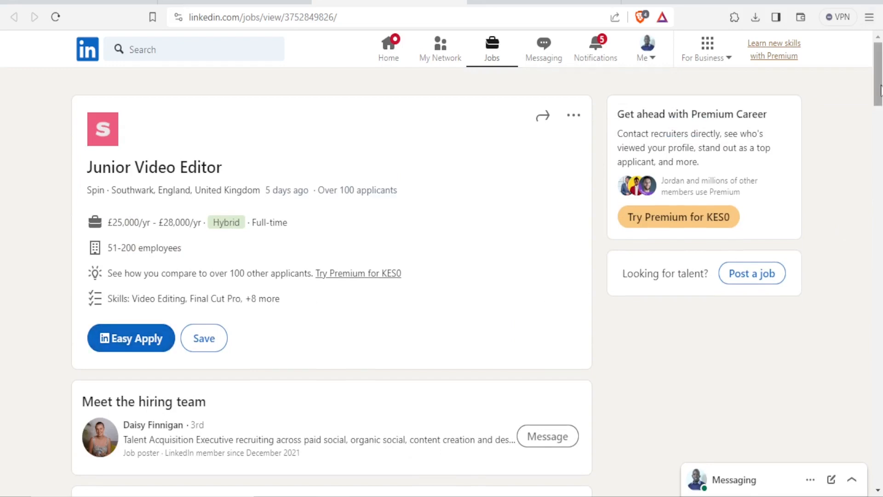
scroll("down", 3)
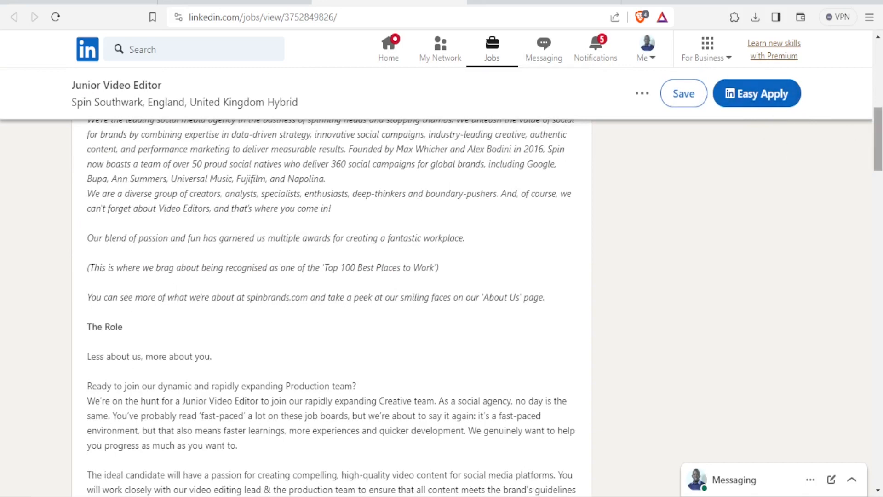
scroll("up", 3)
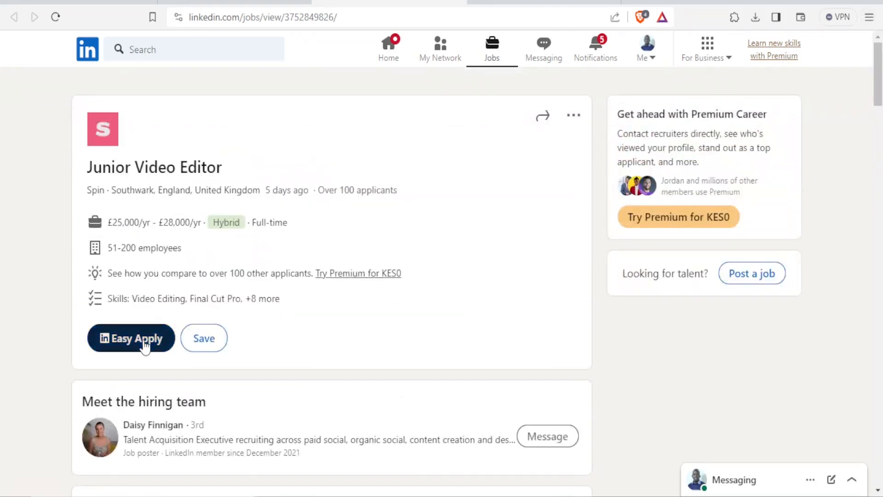
left_click(130, 339)
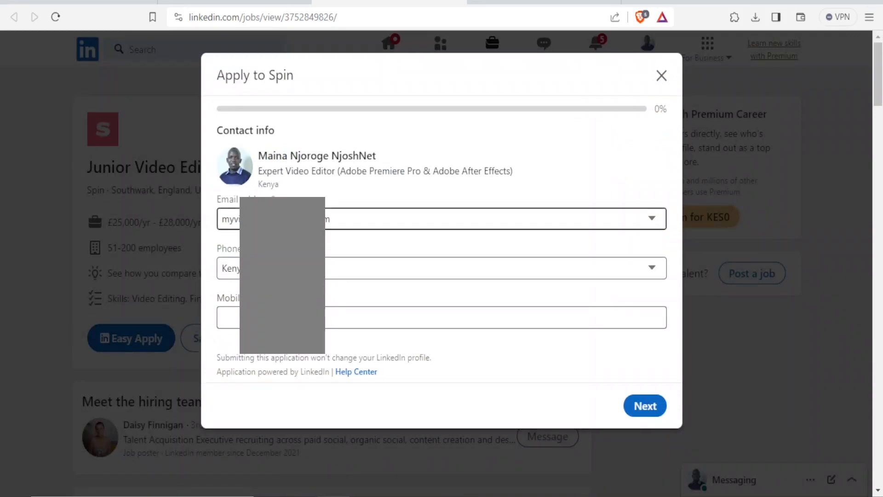
Enter mobile phone number 7473 in the contact info and advance to the resume step
left_click(650, 219)
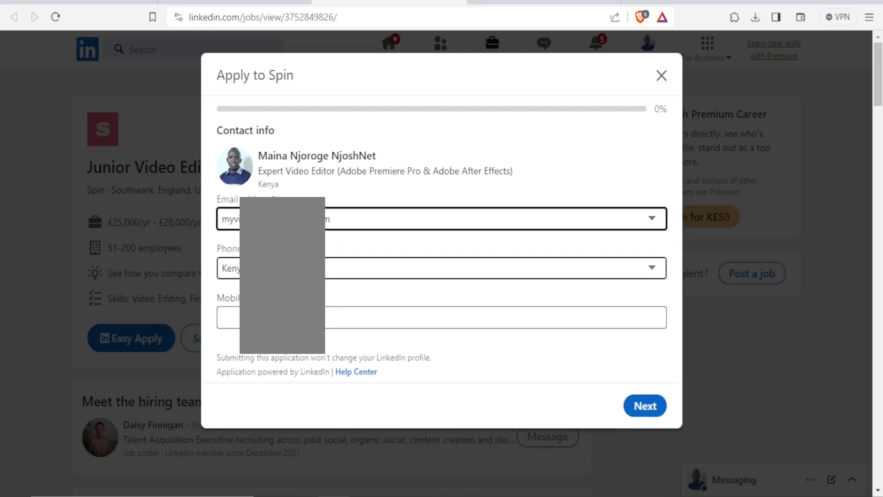
left_click(650, 268)
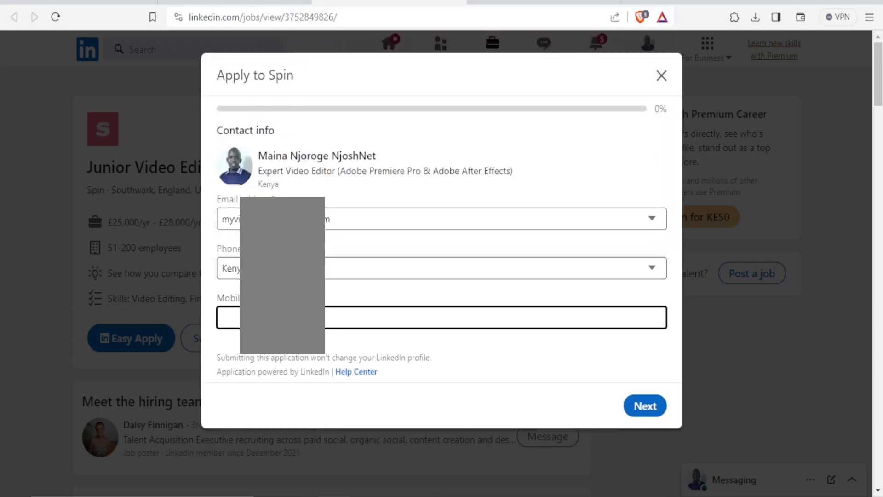
type("7473")
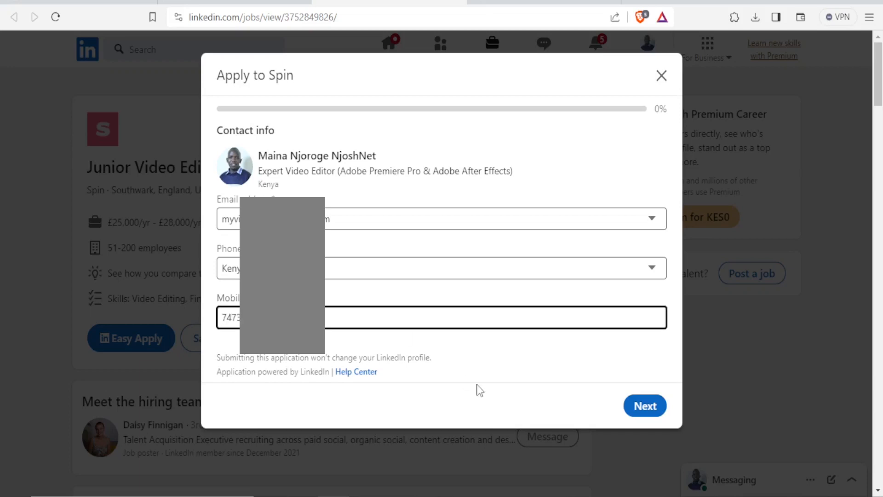
left_click(644, 406)
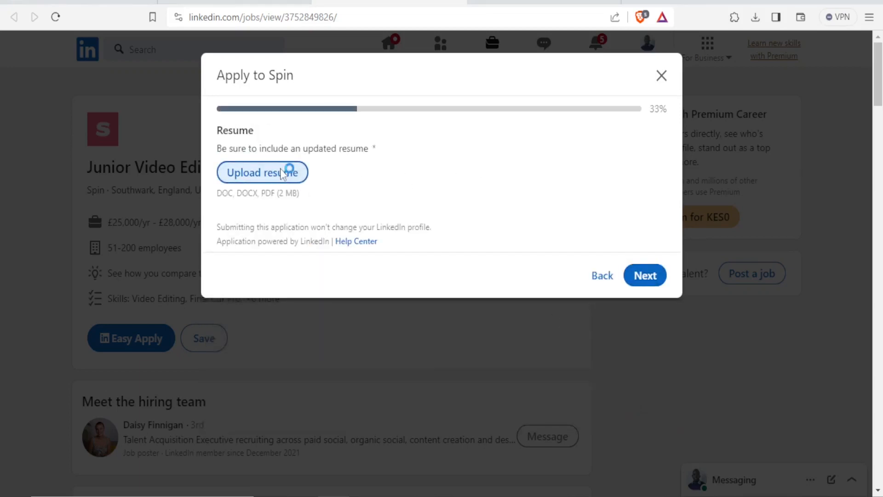
Upload cv 3.pdf from the Downloads folder as the application resume
left_click(262, 173)
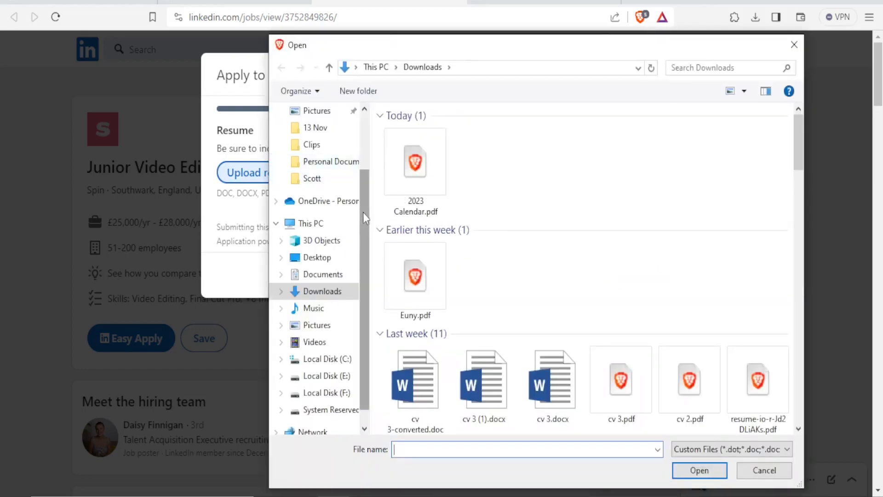
scroll("down", 3)
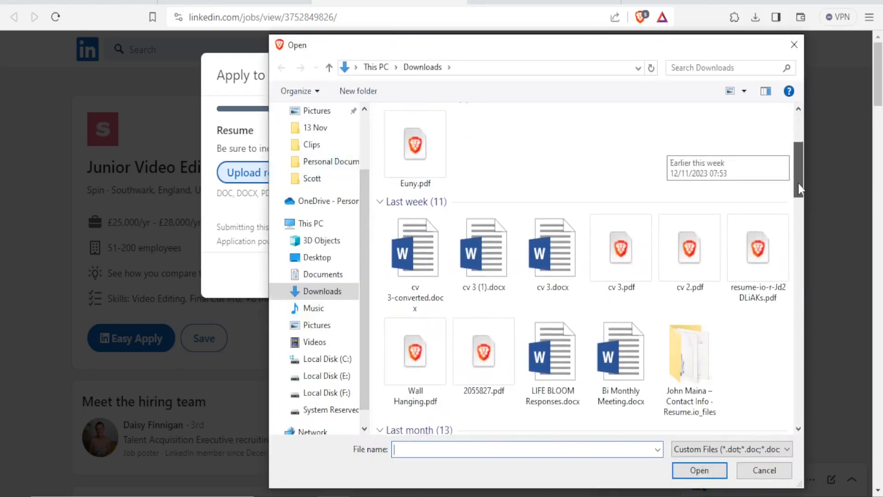
scroll("down", 3)
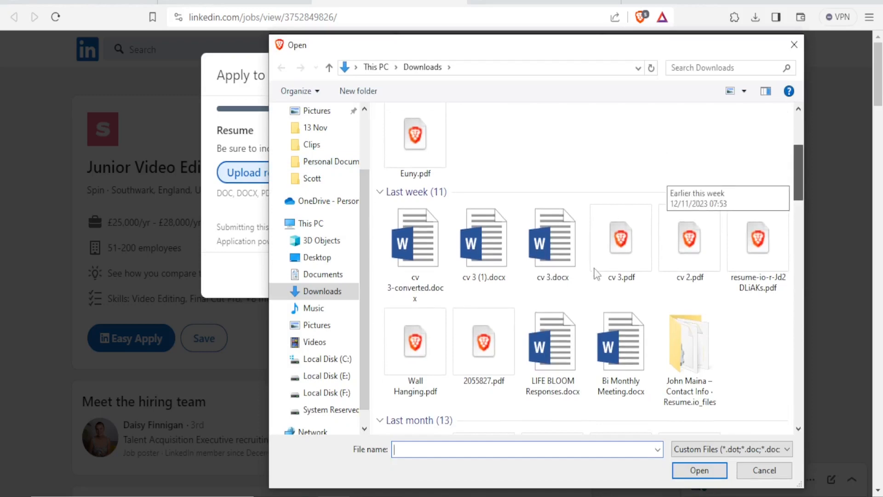
mouse_move(630, 251)
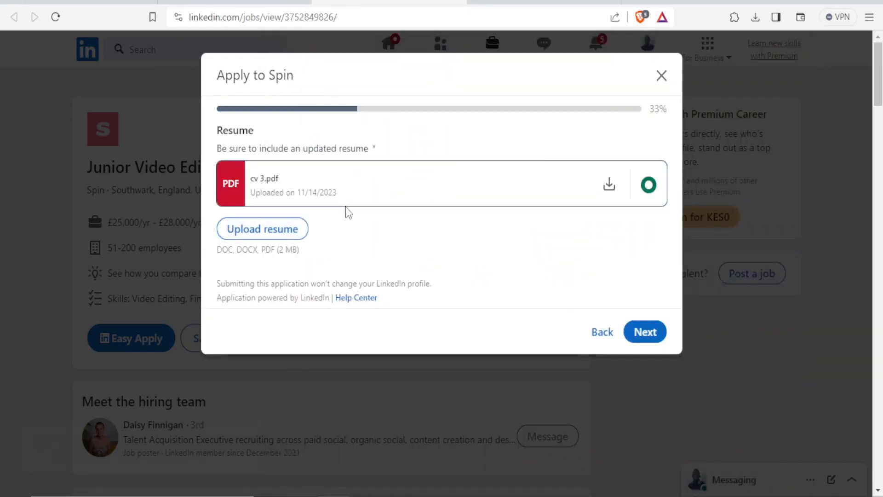
left_click(261, 229)
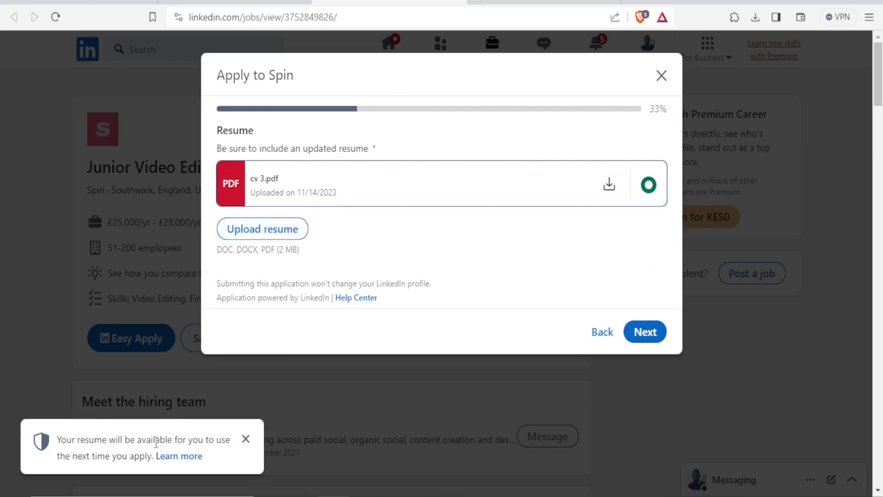
mouse_move(118, 469)
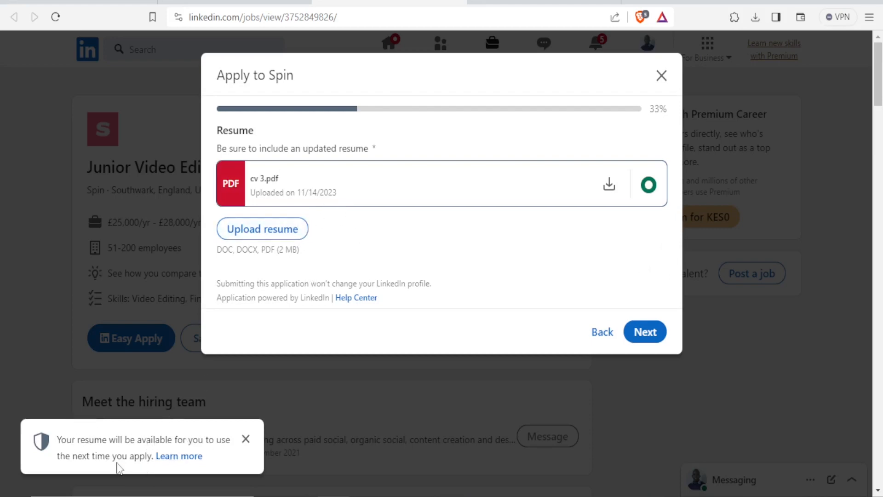
mouse_move(271, 438)
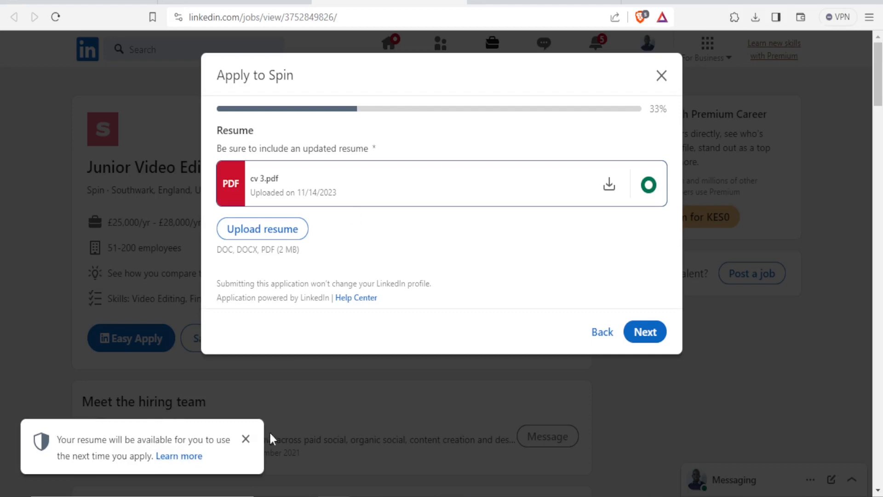
mouse_move(262, 229)
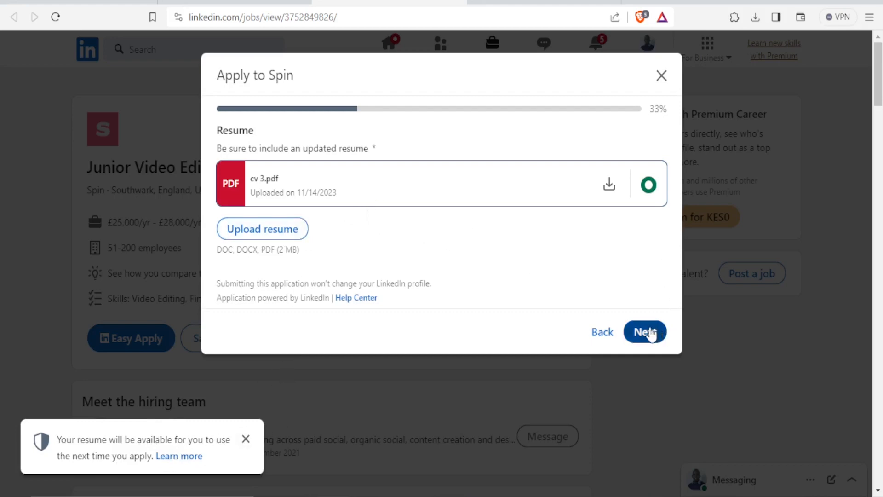
Answer the Premiere Pro, short-form editing and third questions with 2, 2 and 3, then review
left_click(645, 332)
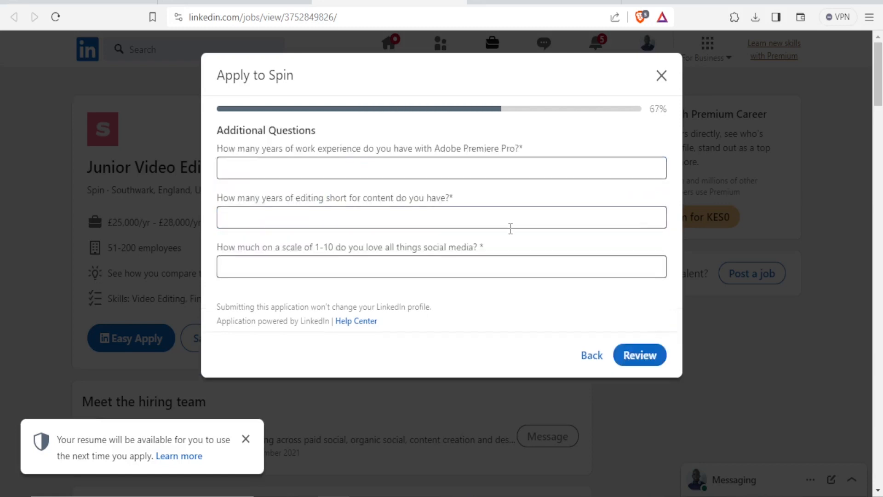
left_click(640, 355)
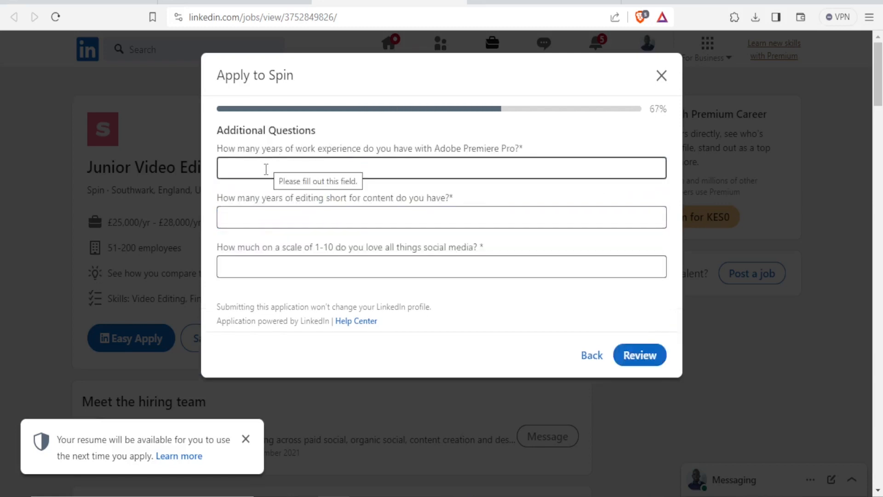
left_click(429, 168)
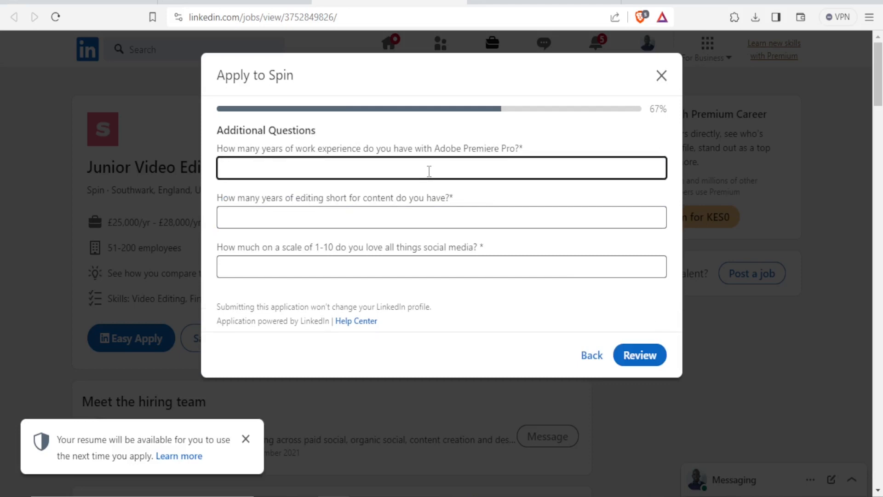
left_click(441, 217)
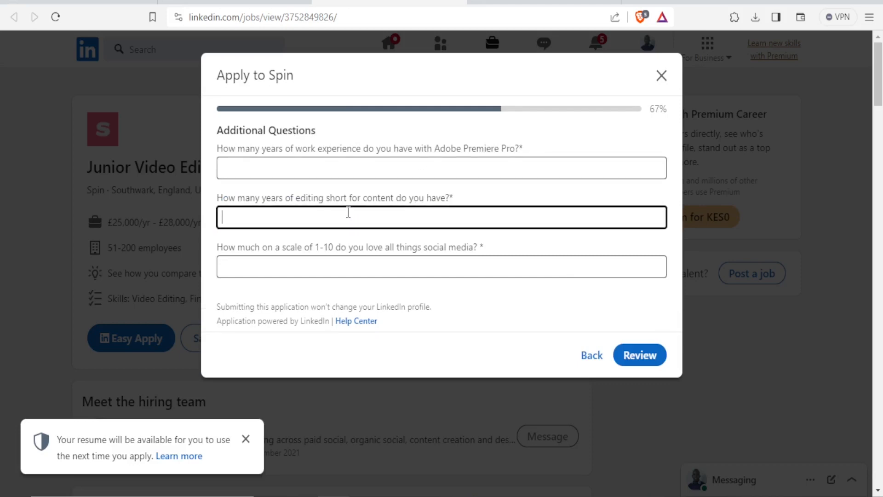
left_click(442, 266)
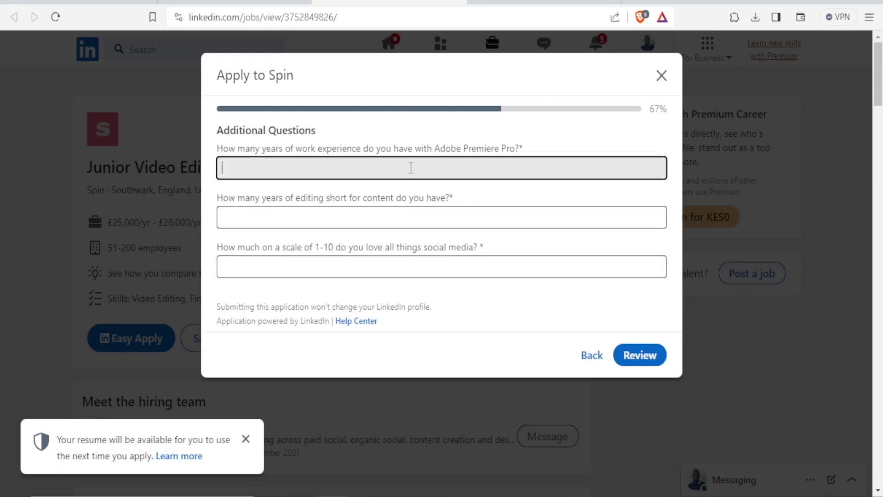
type("2")
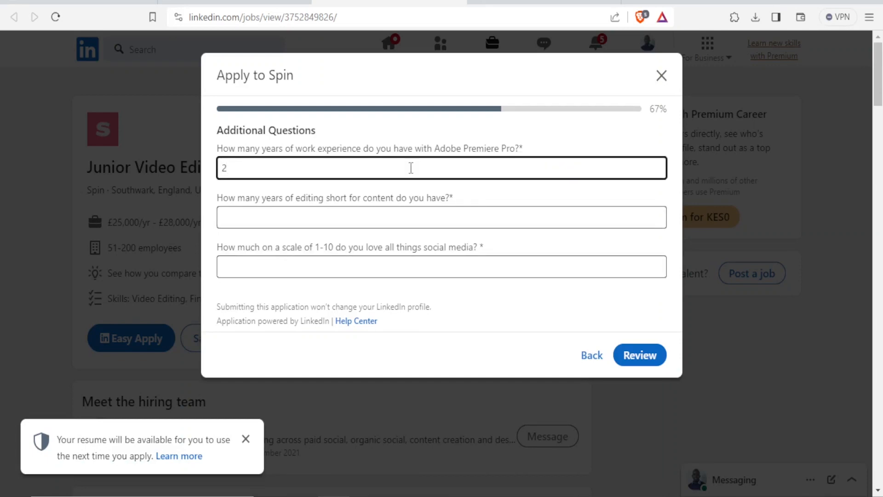
type("2")
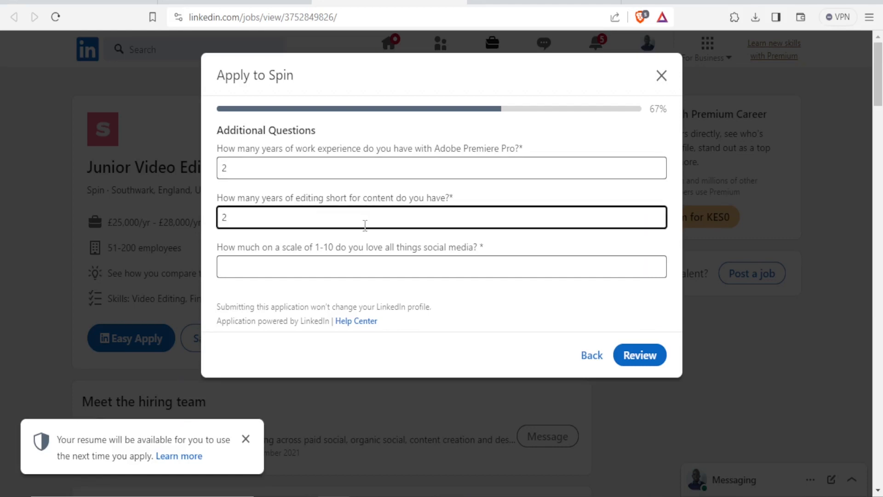
type("3")
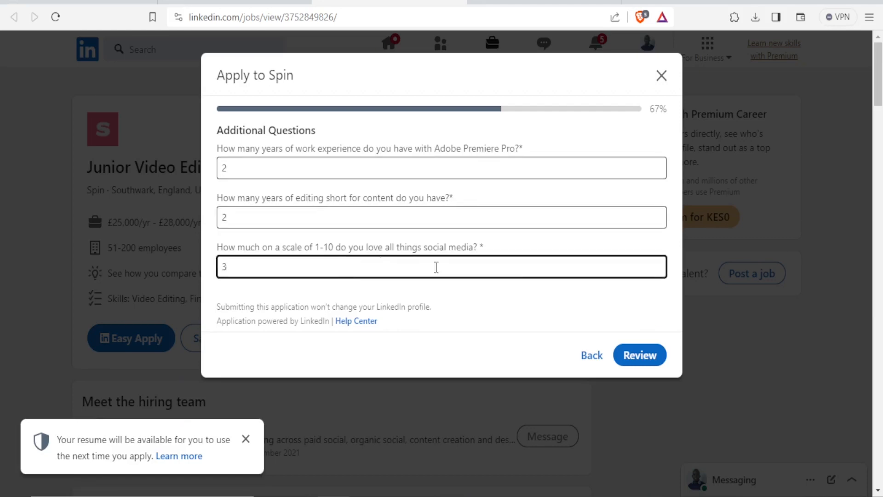
left_click(639, 355)
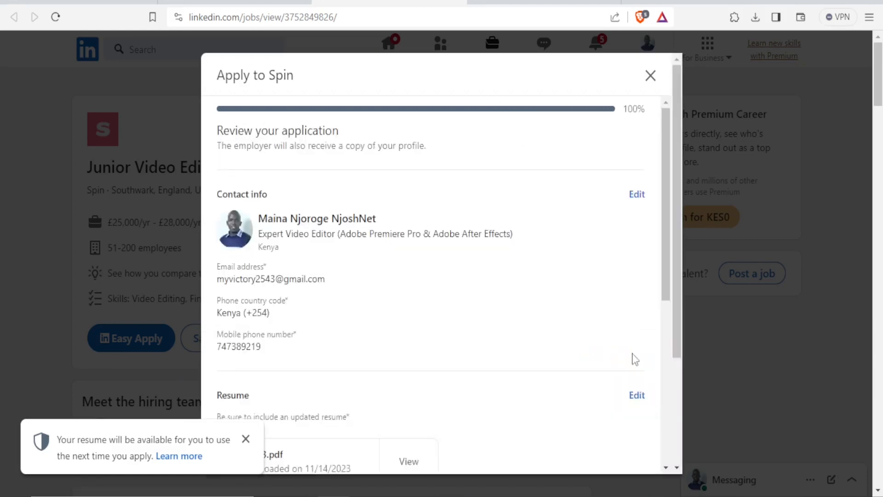
Scroll the review to check contact info, resume, answers 2, 2, 3 and Follow Spin
scroll("down", 3)
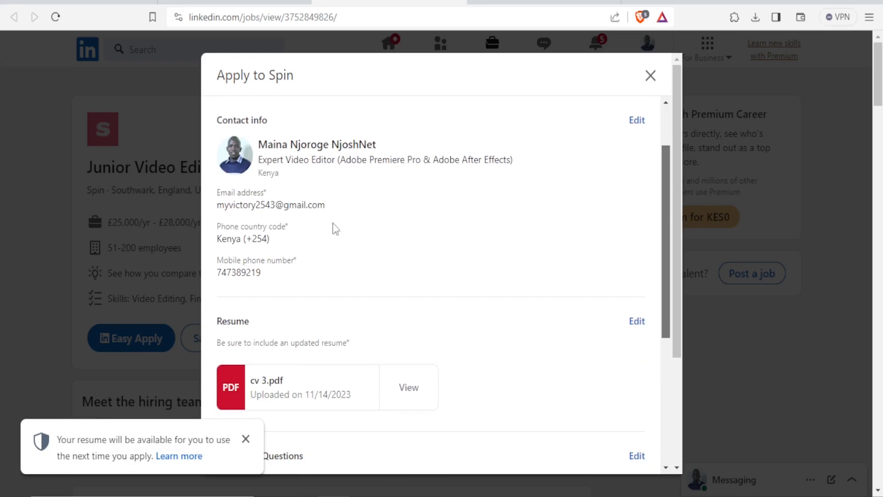
scroll("down", 3)
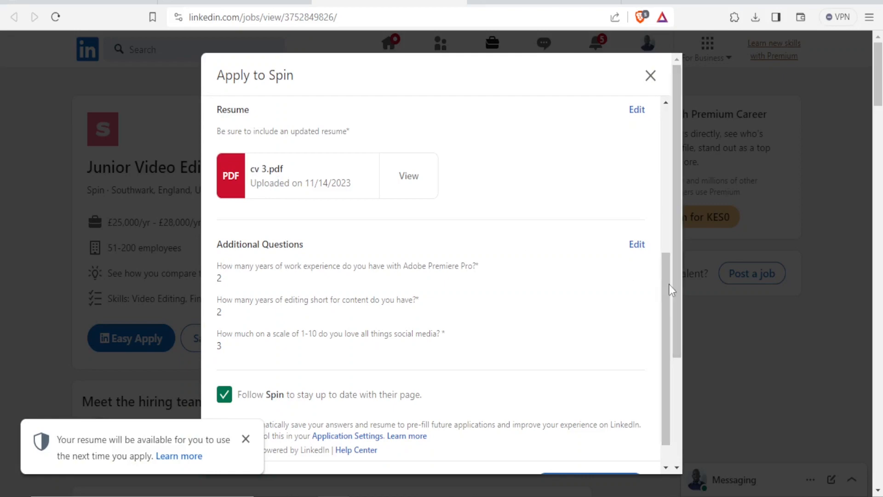
scroll("down", 3)
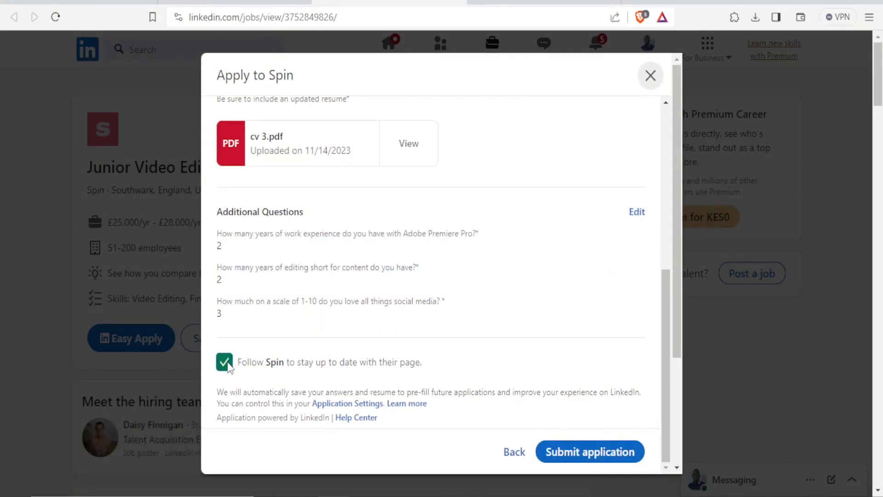
mouse_move(251, 383)
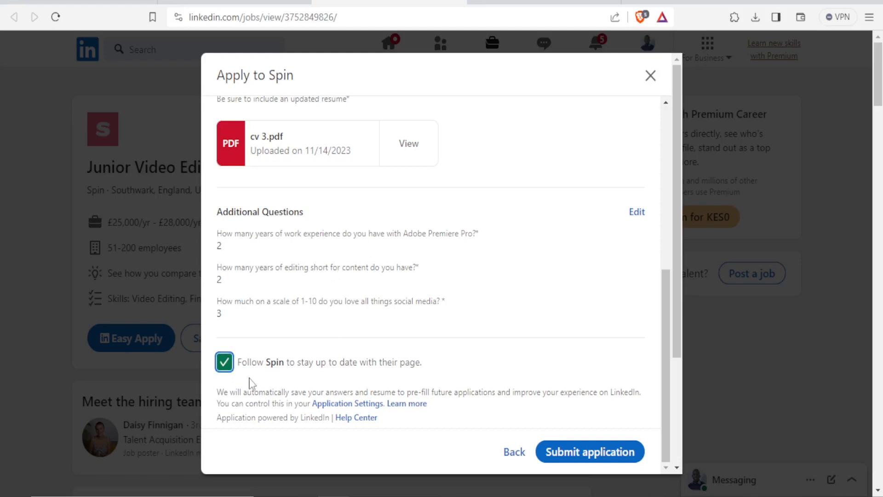
mouse_move(386, 389)
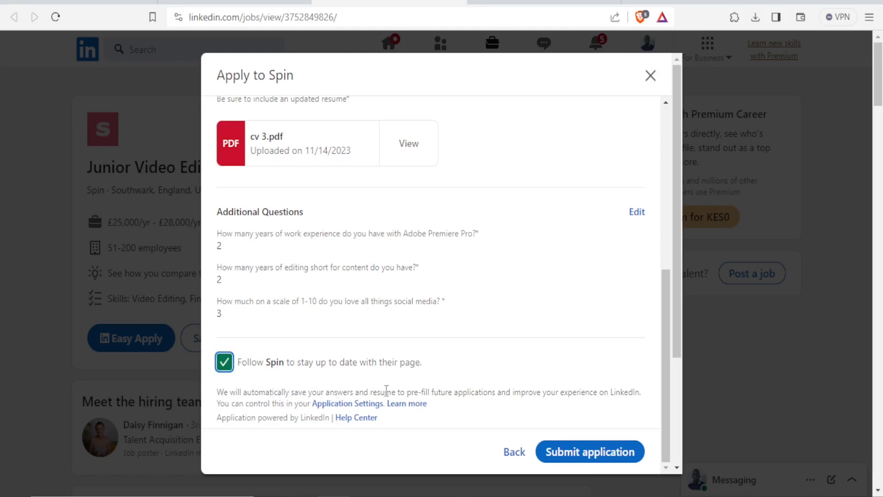
mouse_move(454, 391)
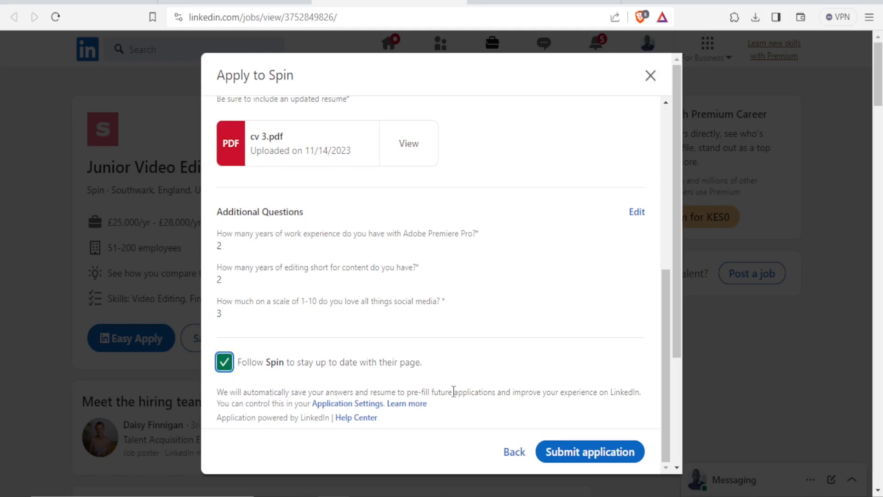
mouse_move(647, 233)
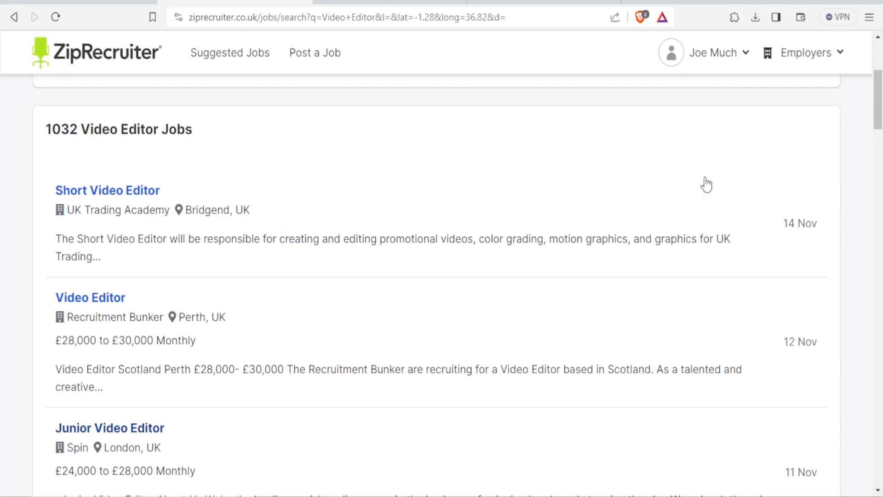
mouse_move(872, 107)
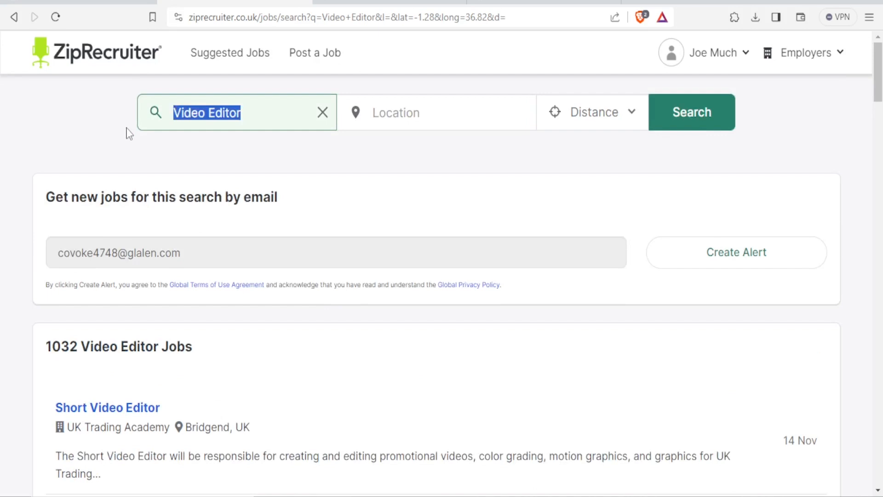
Search for Medicinal Chemist jobs in usa within 50 miles, getting no results
type("medicin")
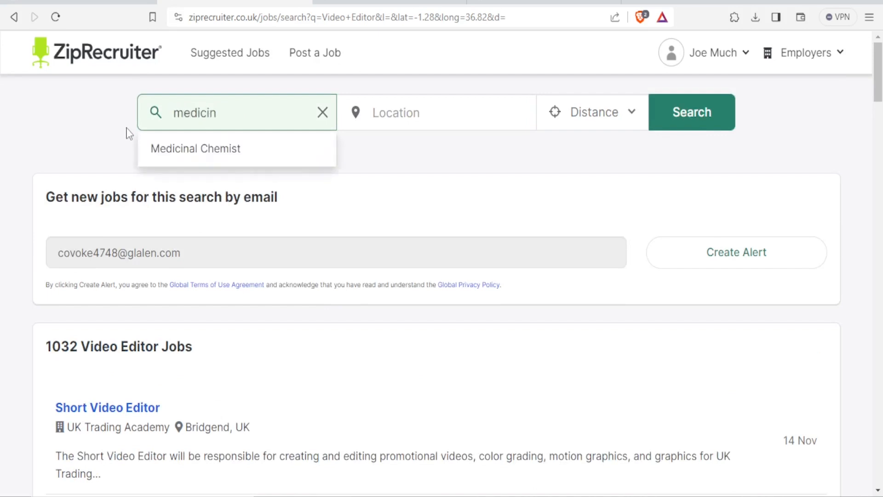
left_click(196, 148)
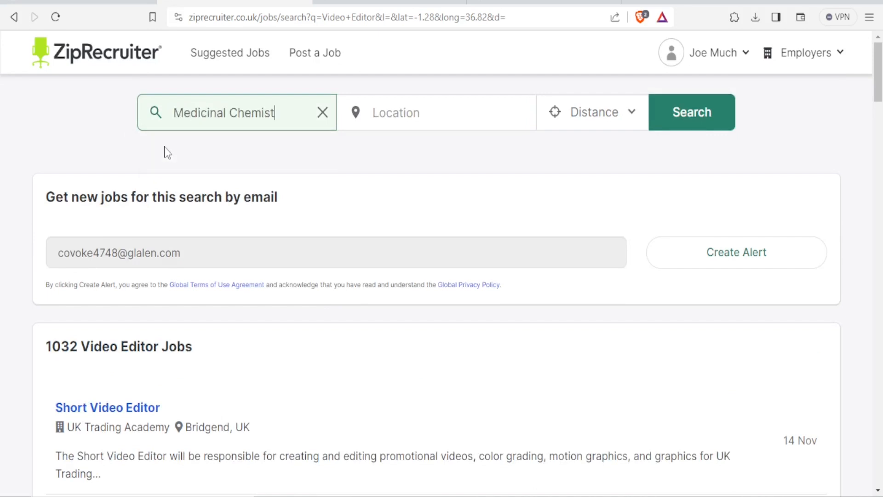
left_click(437, 112)
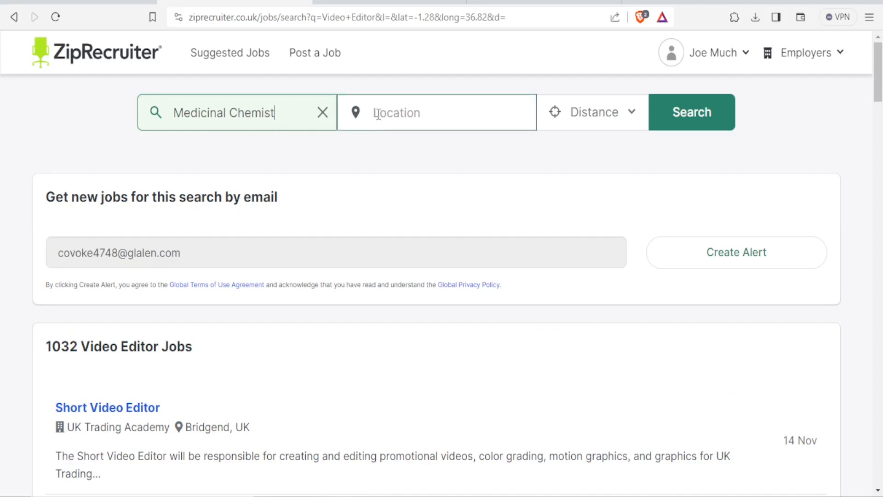
type("us")
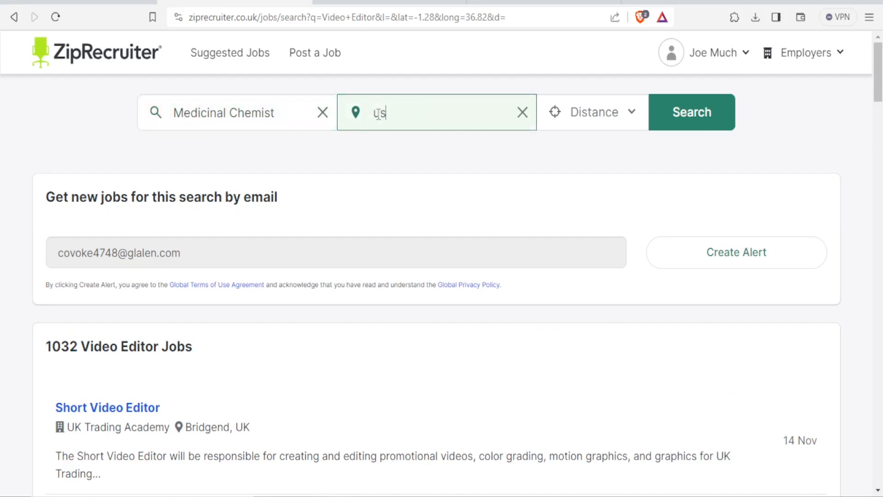
left_click(593, 112)
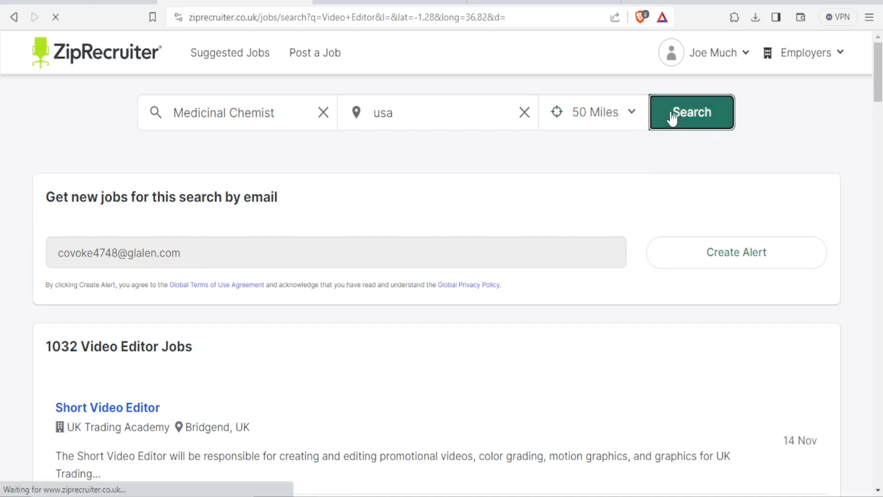
left_click(690, 112)
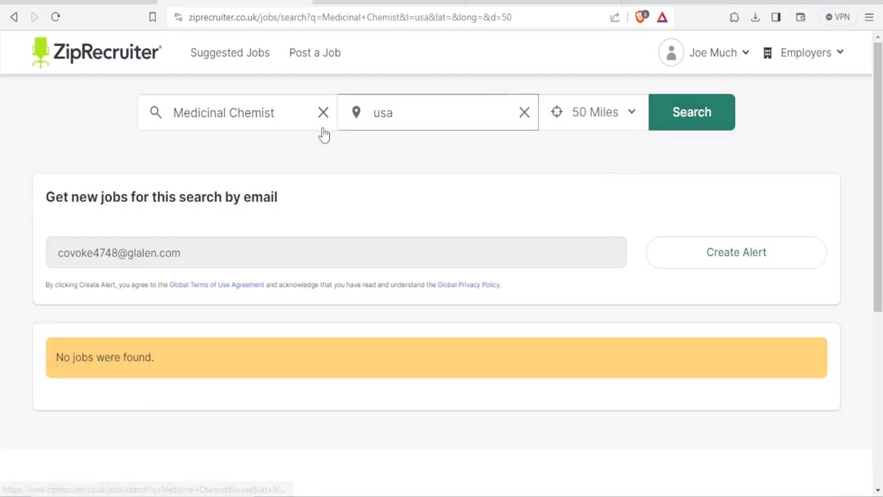
left_click(439, 112)
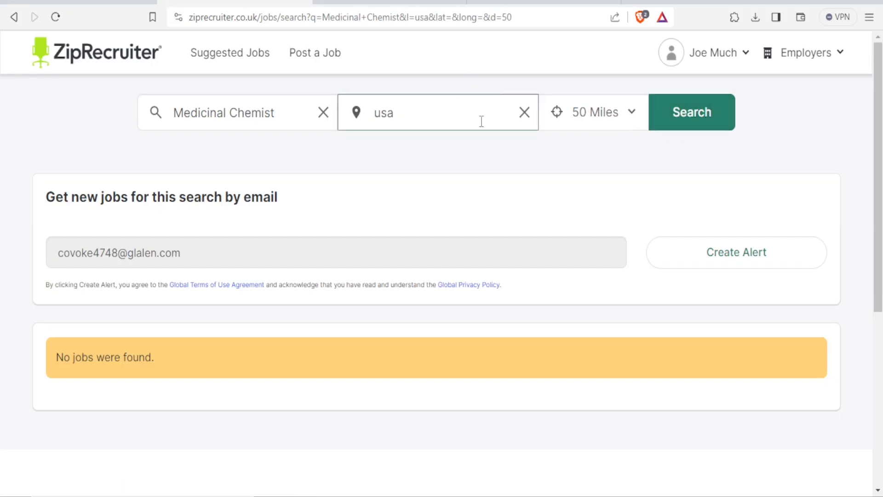
mouse_move(547, 121)
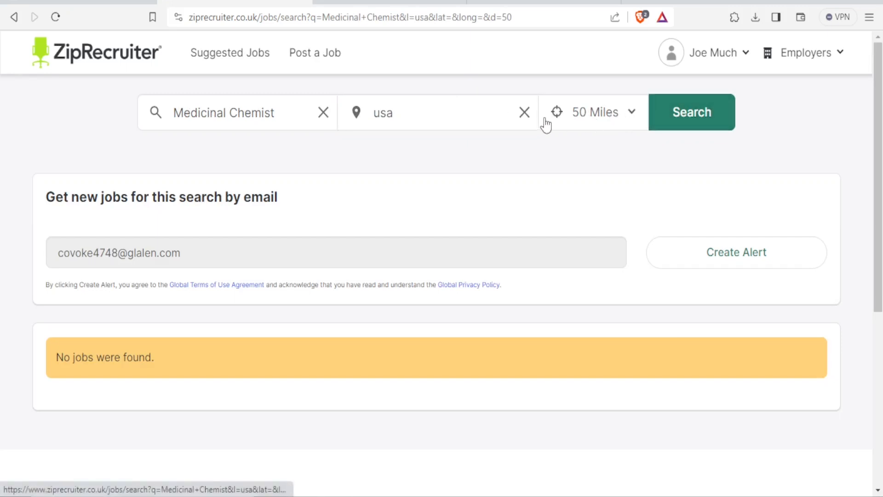
left_click(237, 112)
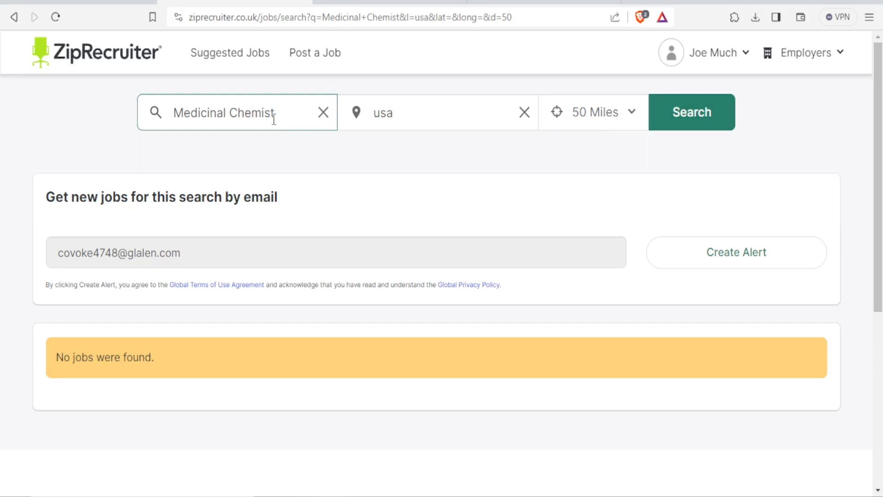
Open User Settings from the account menu and scroll through the empty Personal Info fields
left_click(715, 52)
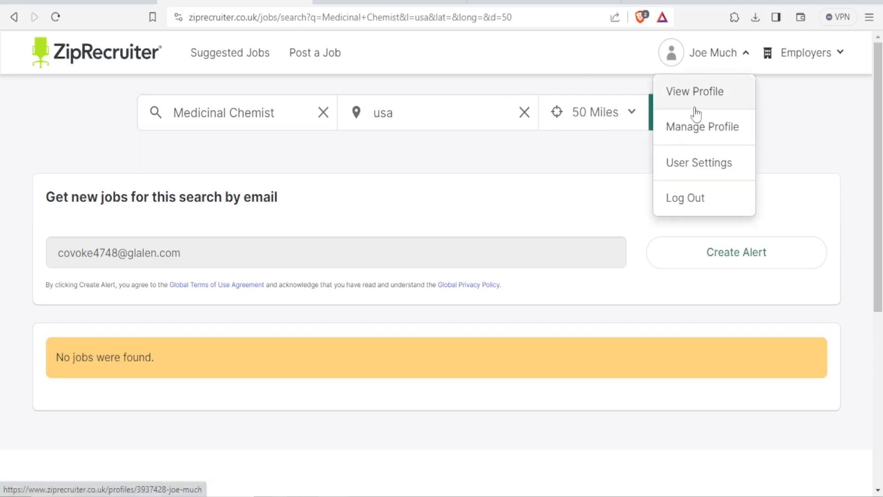
left_click(691, 112)
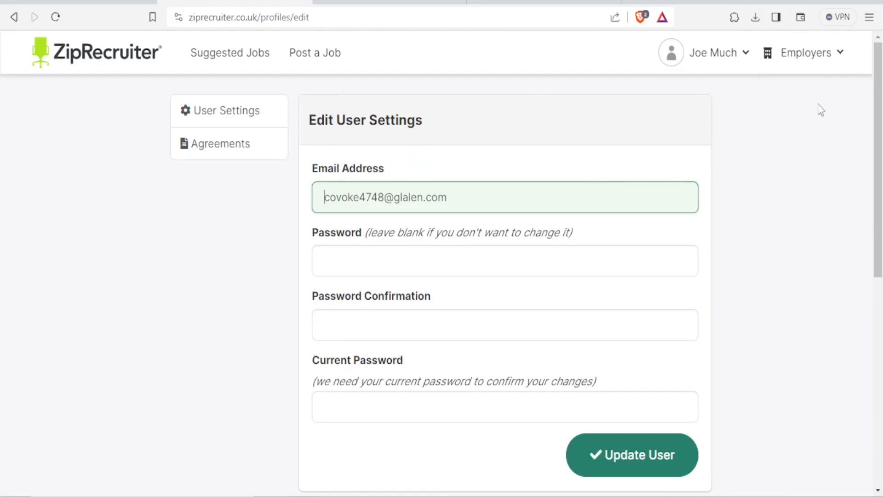
scroll("down", 3)
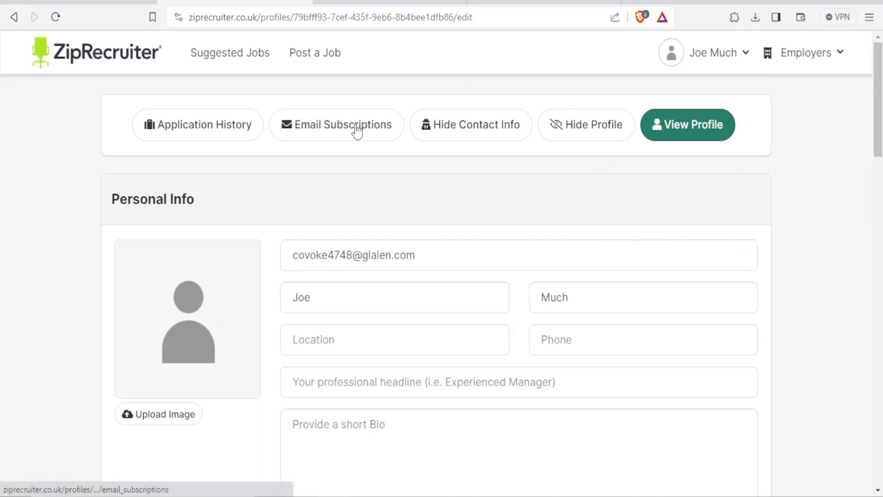
scroll("down", 3)
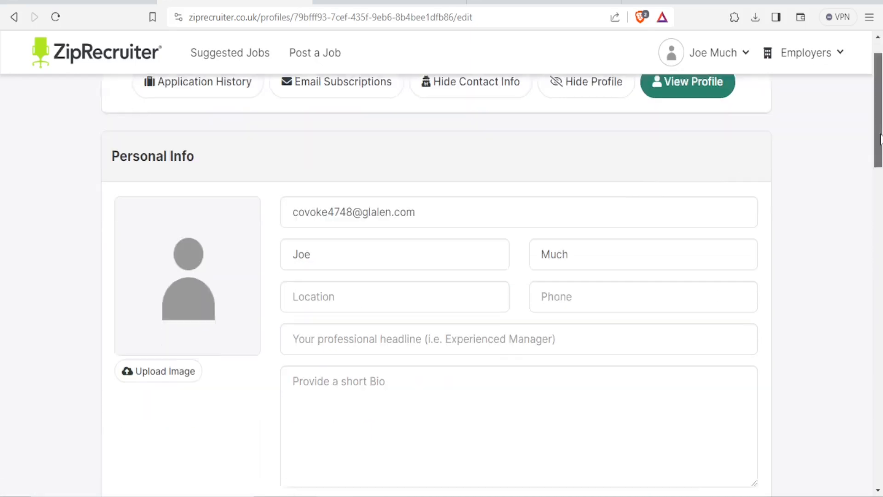
scroll("down", 3)
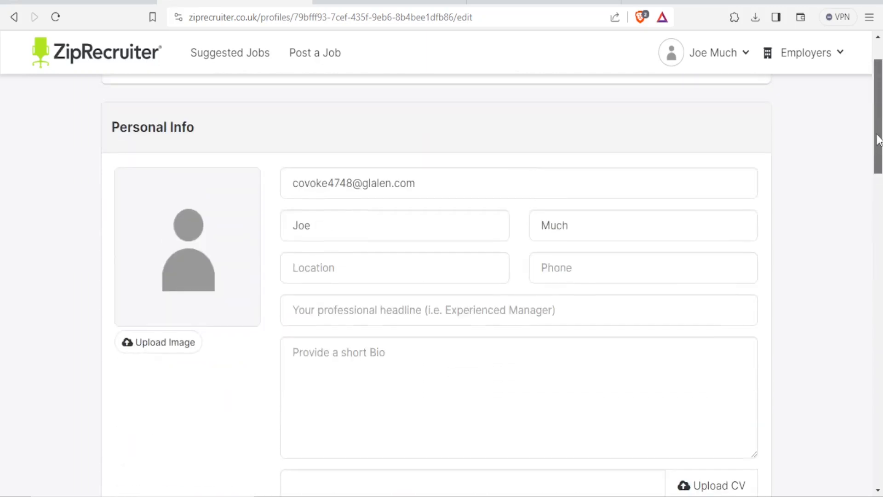